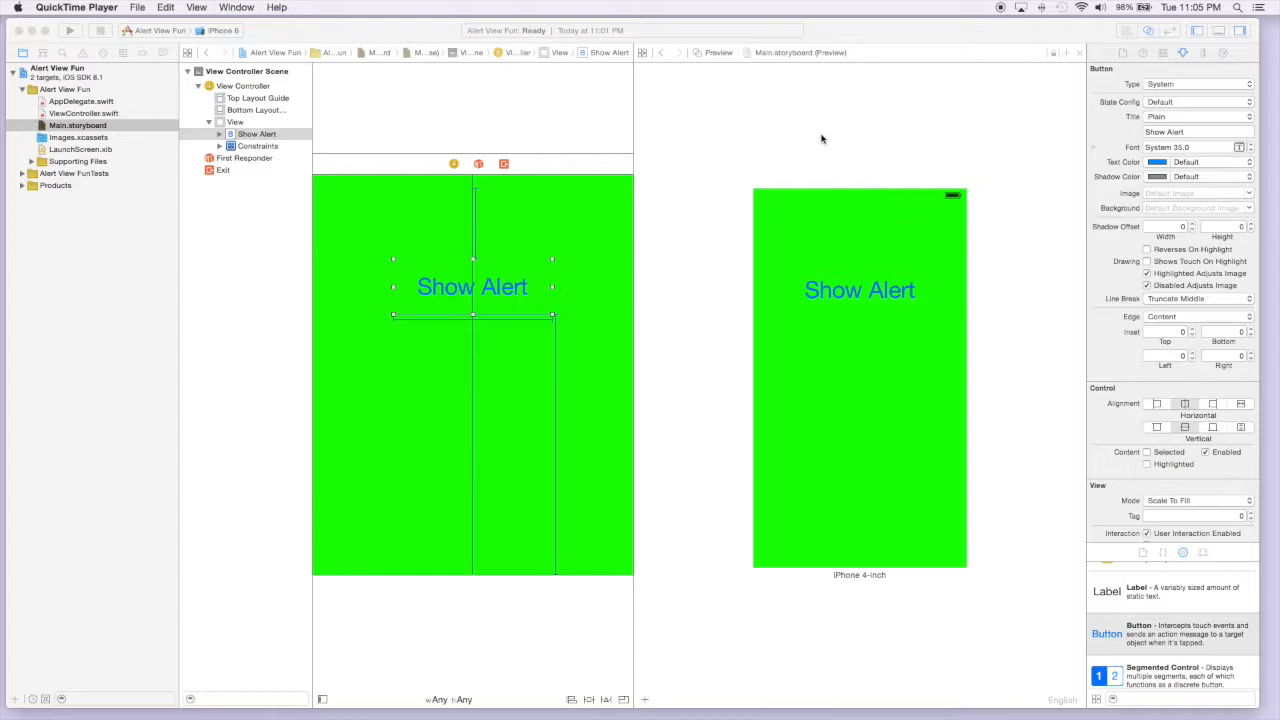
mouse_move(552, 164)
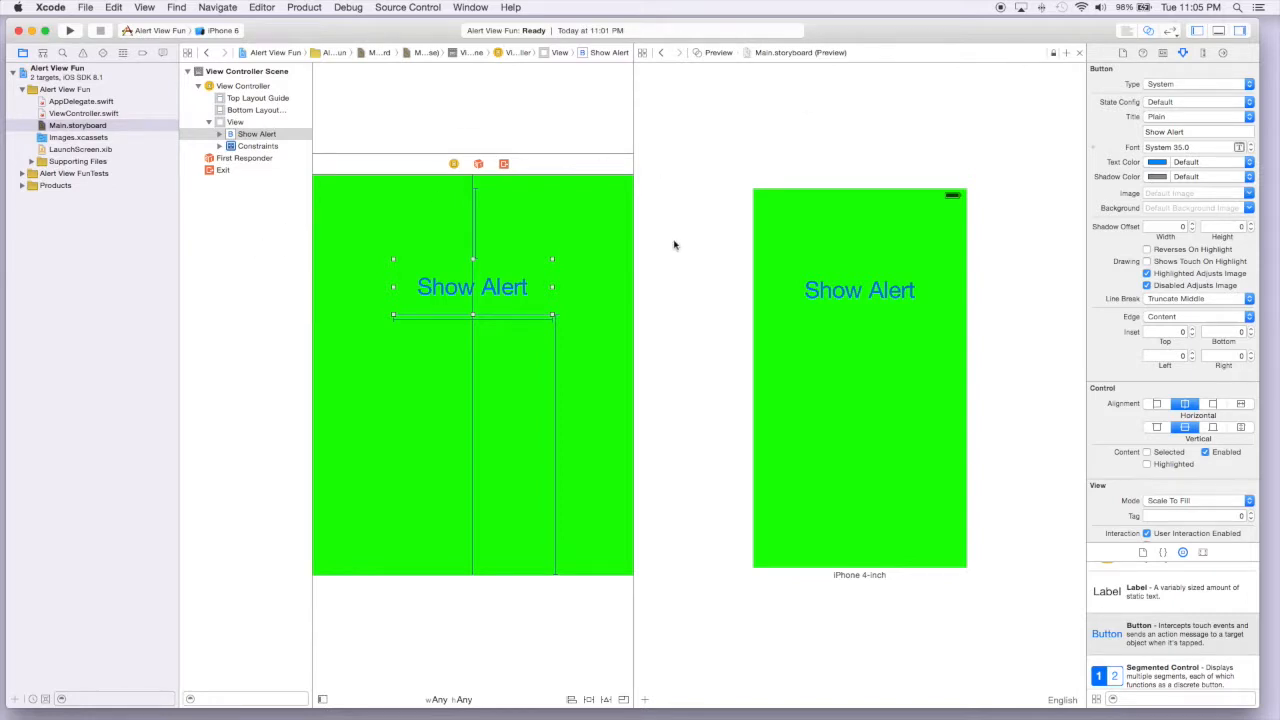
mouse_move(432, 288)
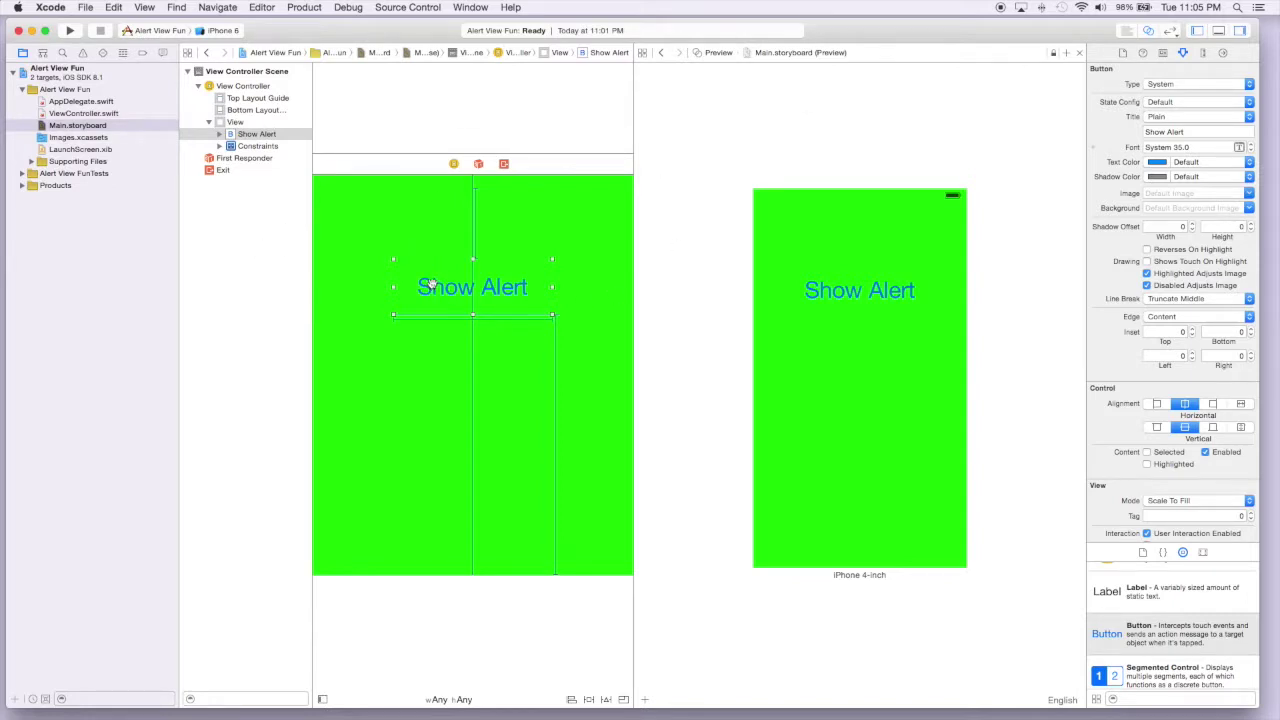
- Select the Show Alert button on the green storyboard view
left_click(472, 288)
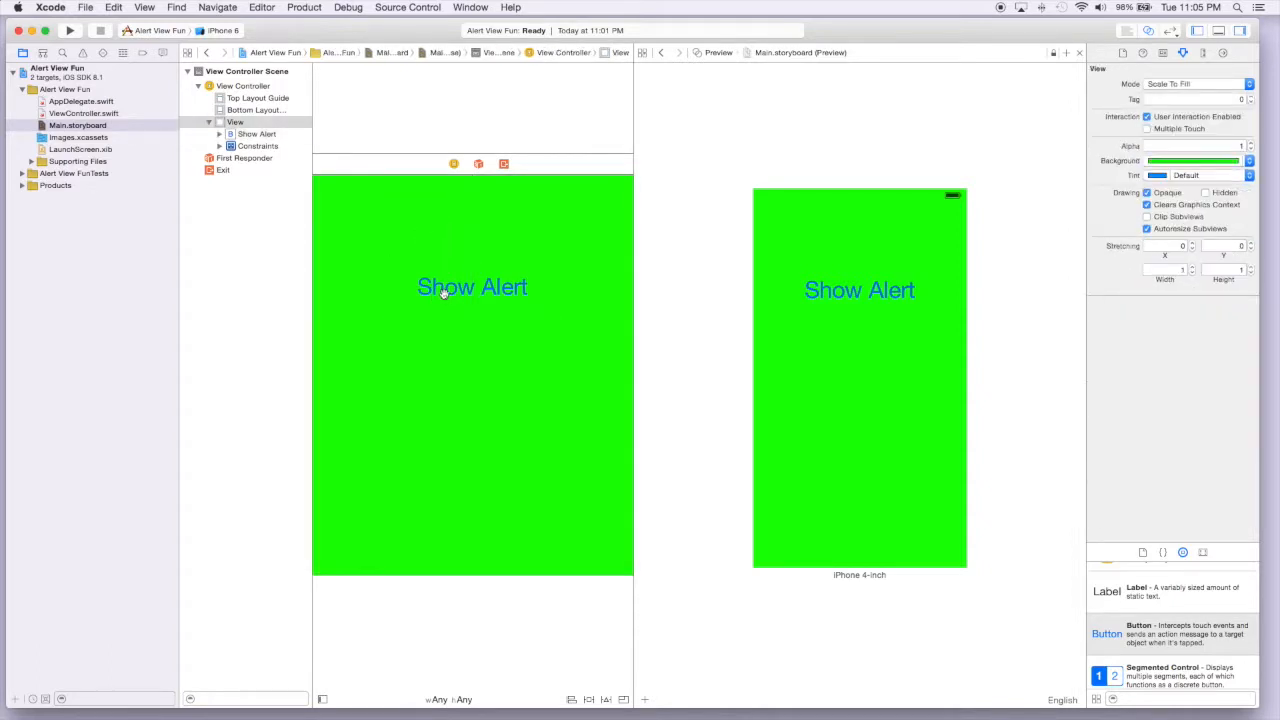
left_click(472, 288)
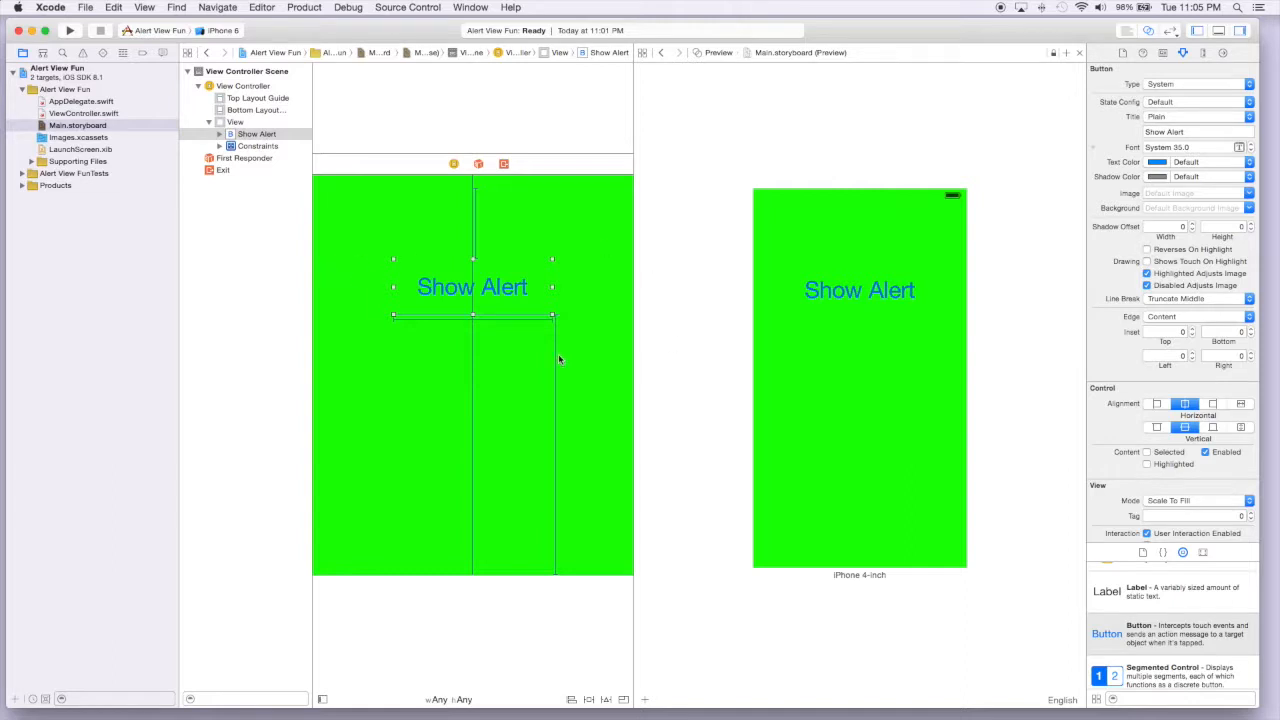
mouse_move(496, 300)
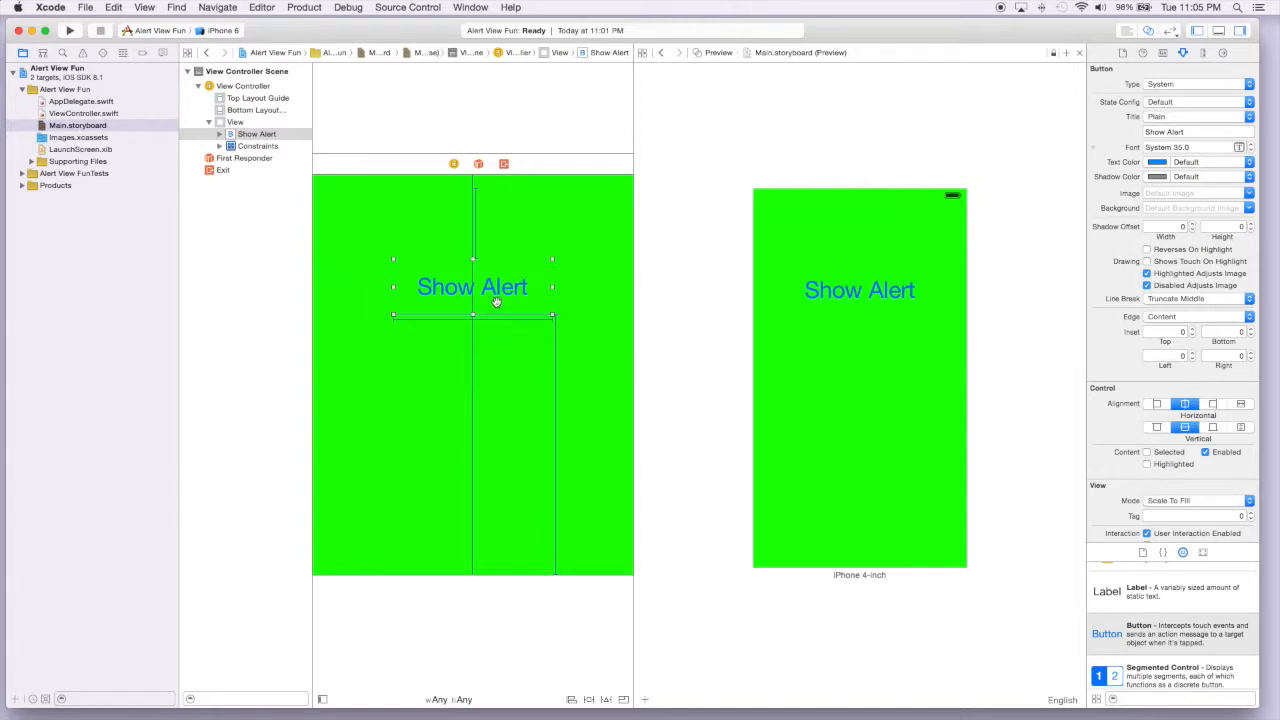
mouse_move(676, 76)
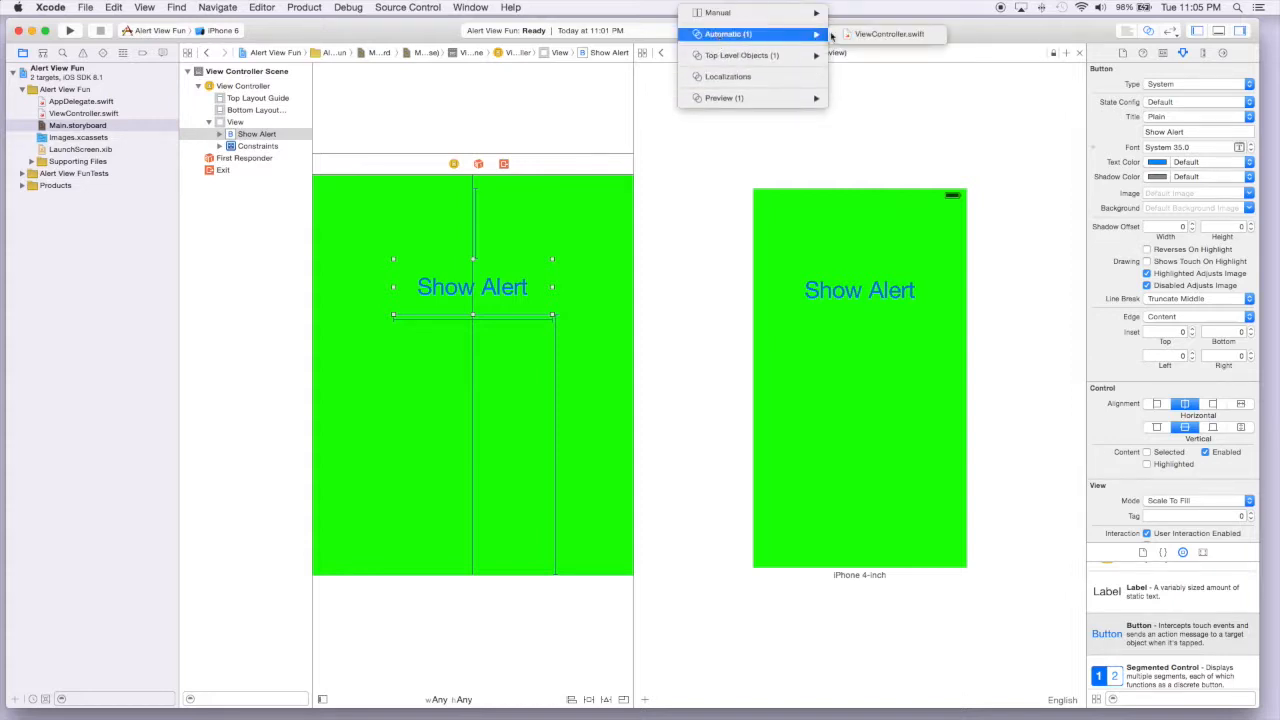
- Show ViewController.swift beside the storyboard and view the Show Alert button's event connections
left_click(884, 34)
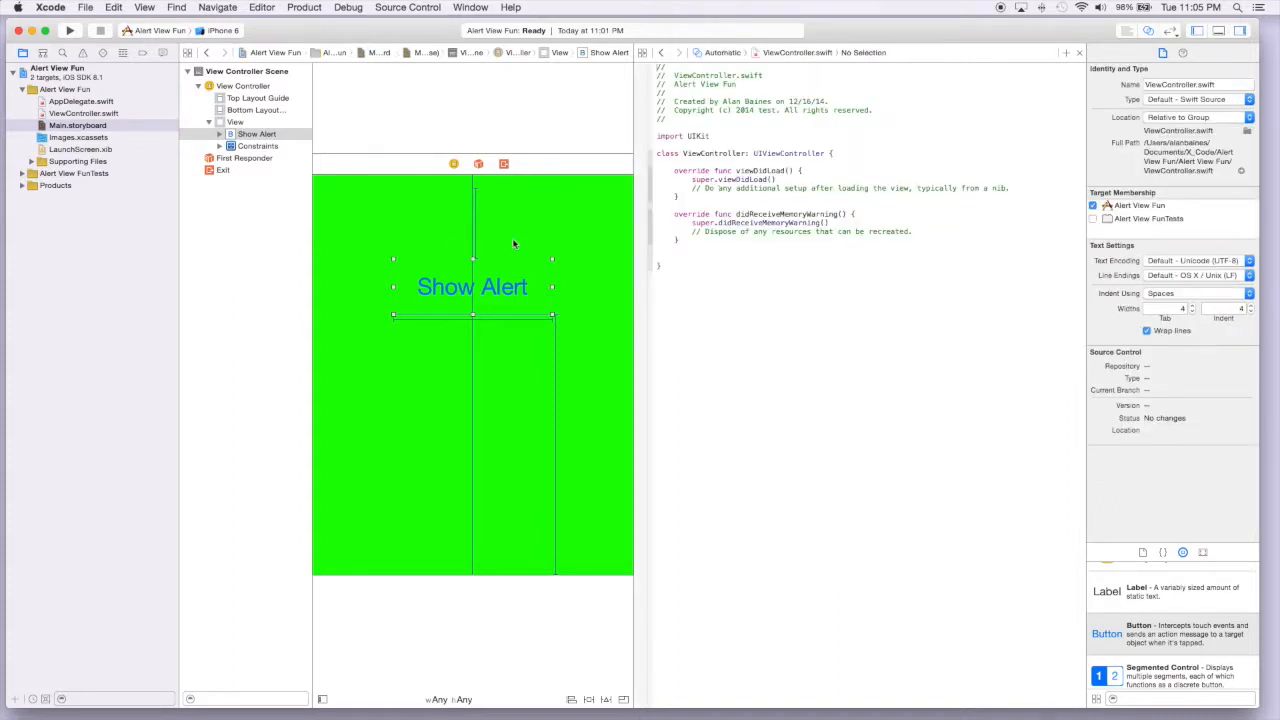
mouse_move(528, 184)
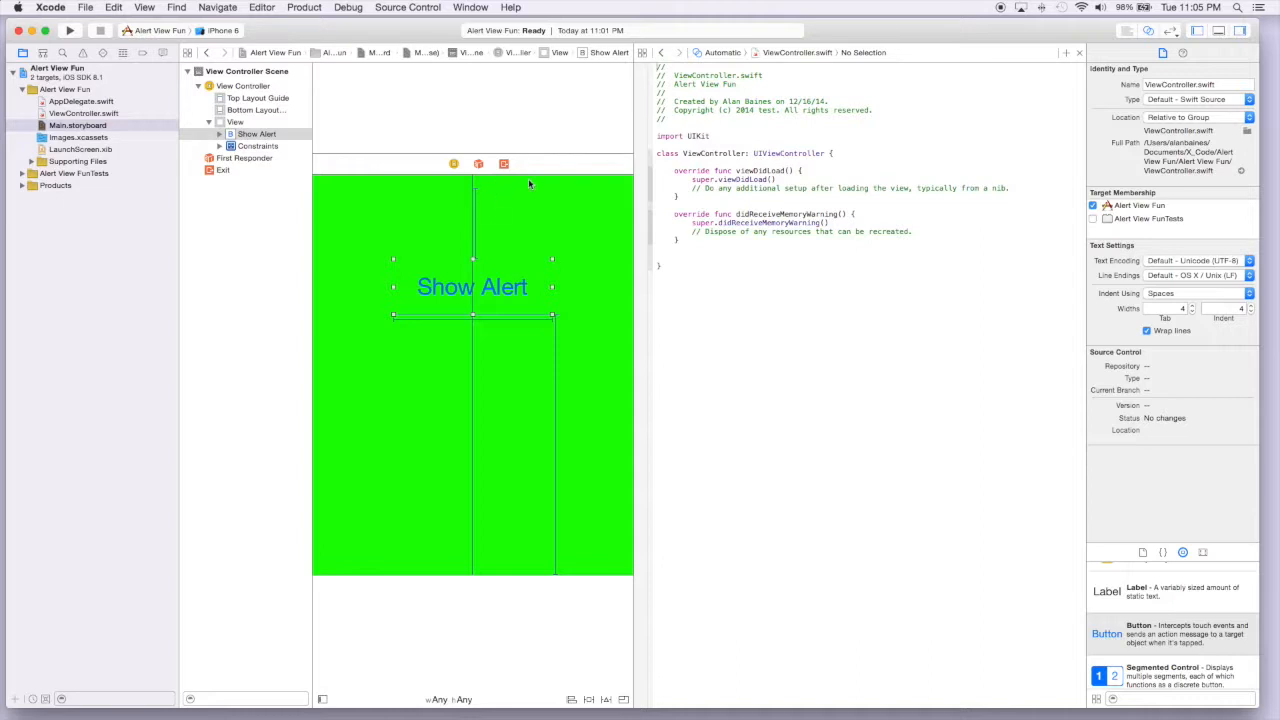
mouse_move(466, 288)
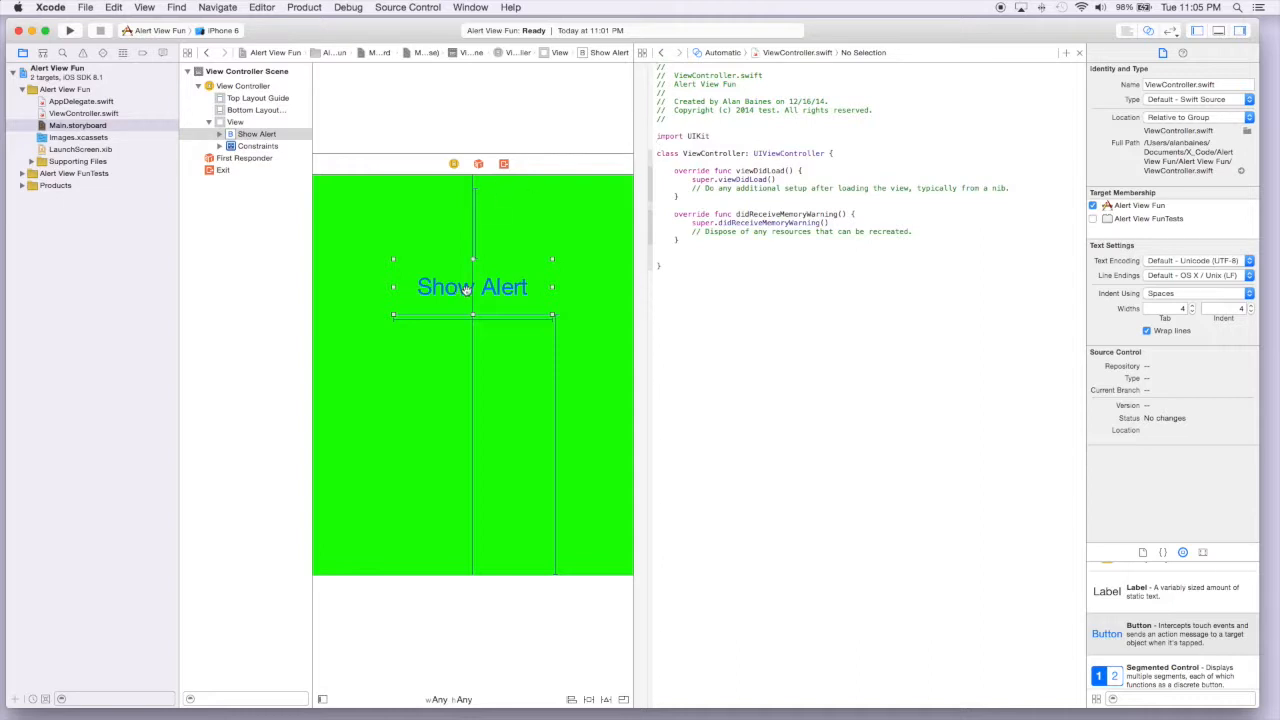
left_click(472, 288)
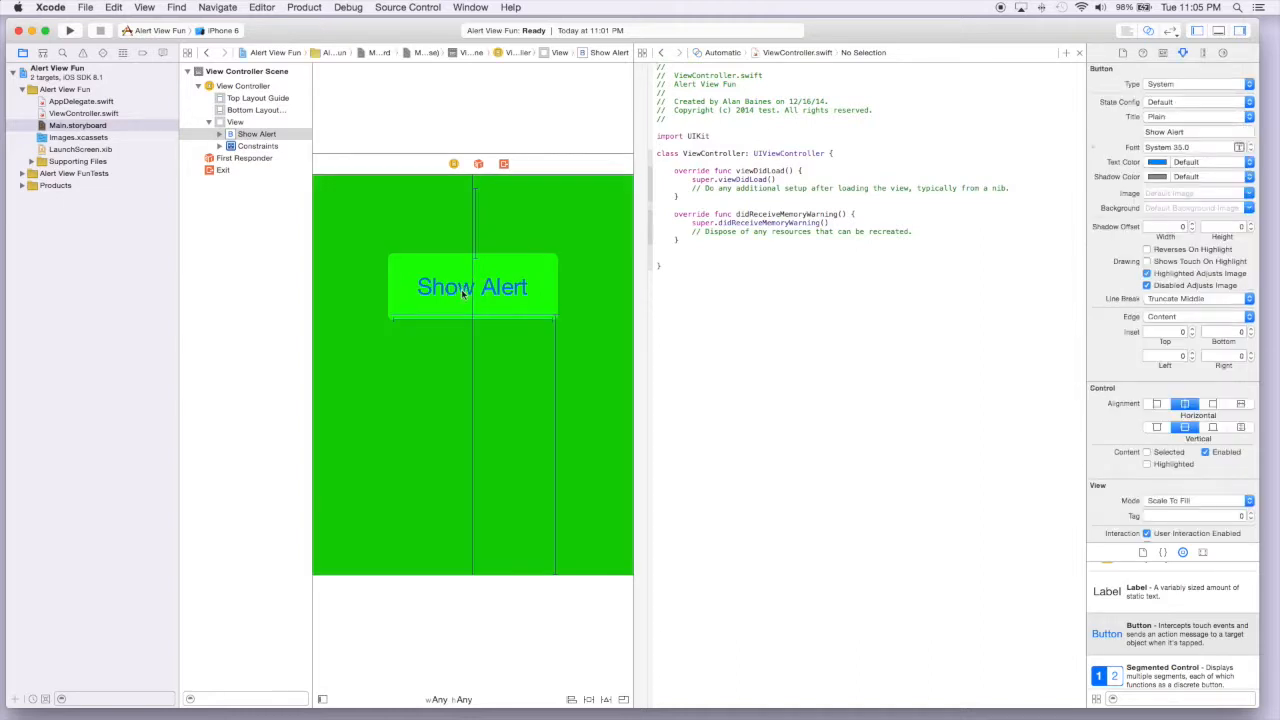
left_click(1206, 56)
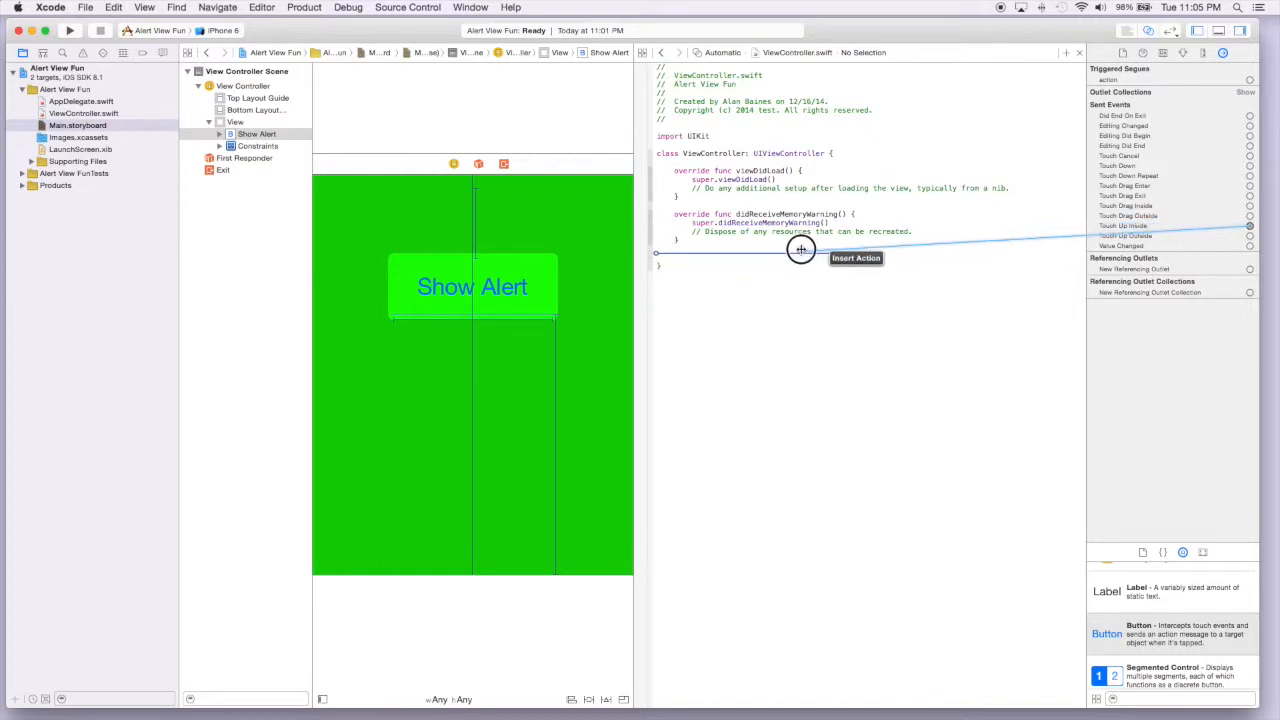
- Connect the button's tap event to a new action named showAlert in the view controller
left_click(800, 248)
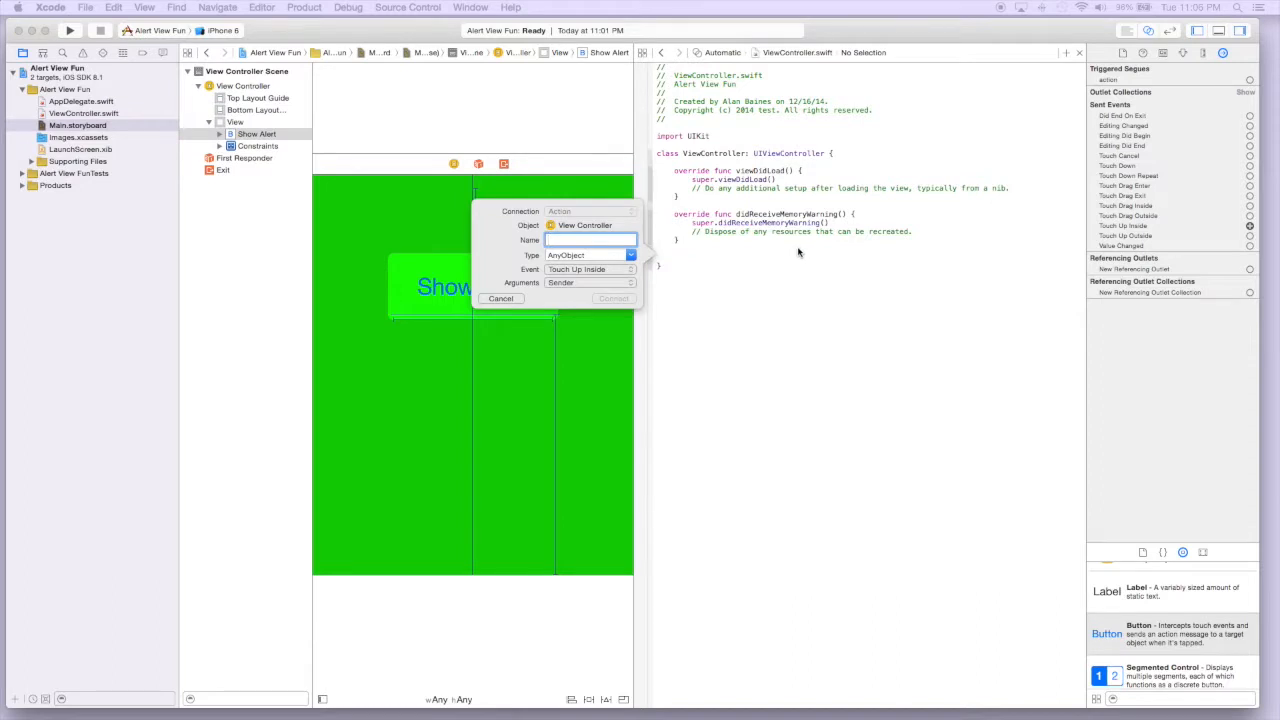
type("showAlert")
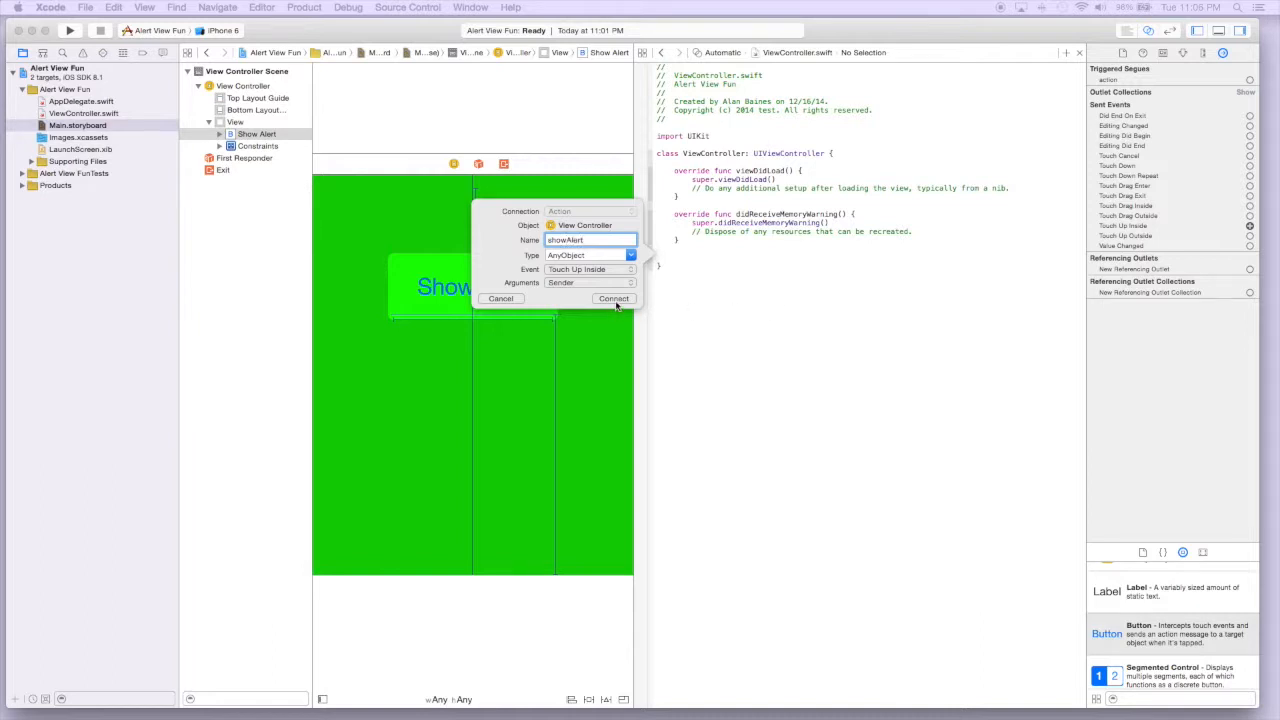
left_click(614, 298)
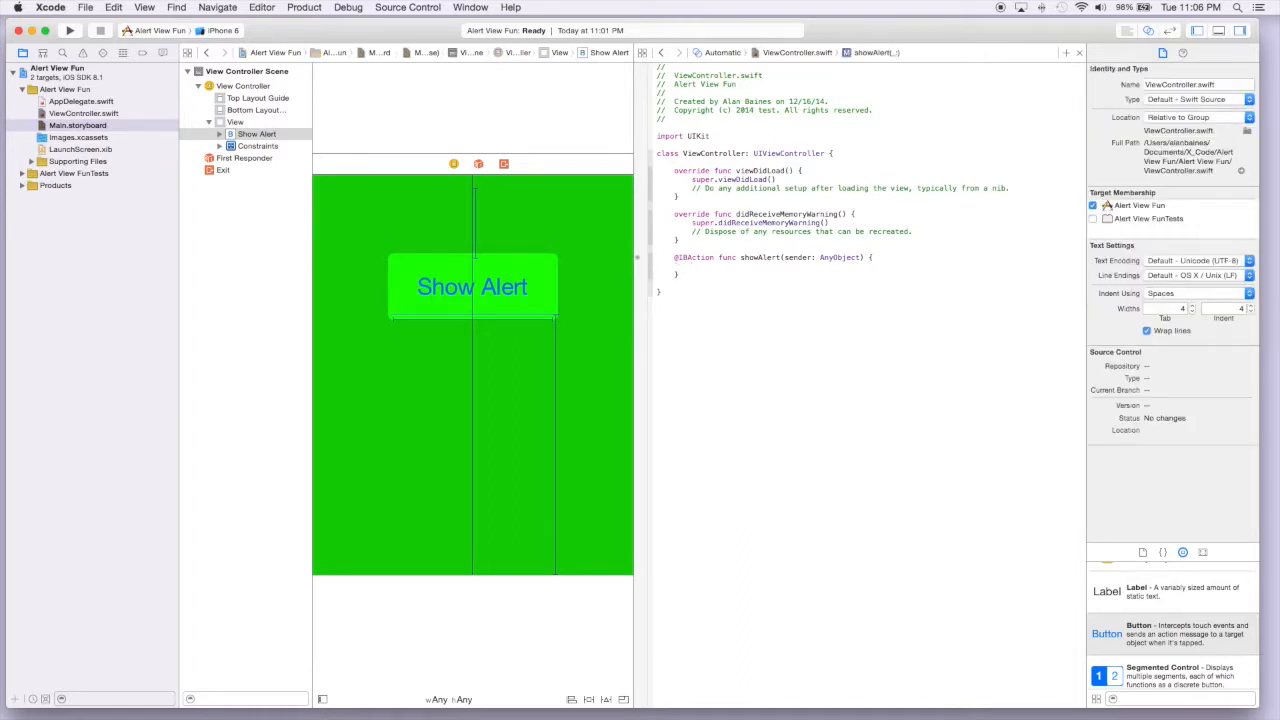
- Write var alert = UIAlertView() and begin the alert.title assignment inside showAlert
type("var")
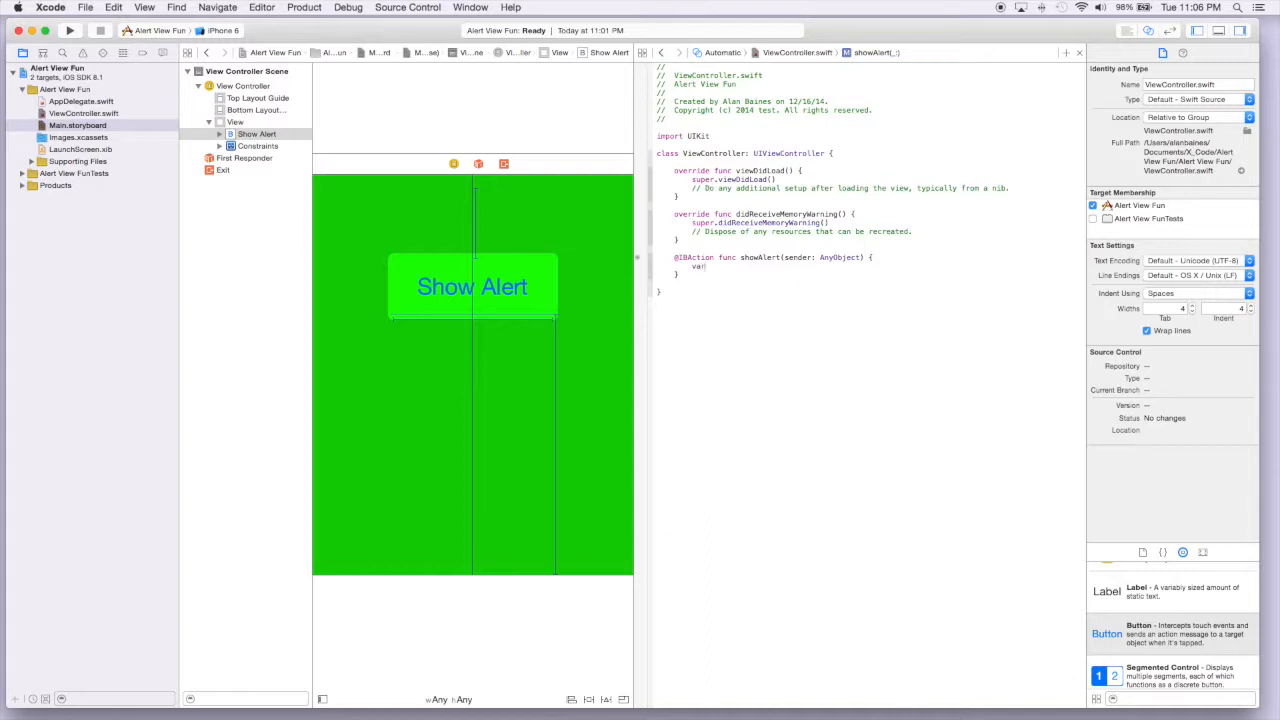
type("a")
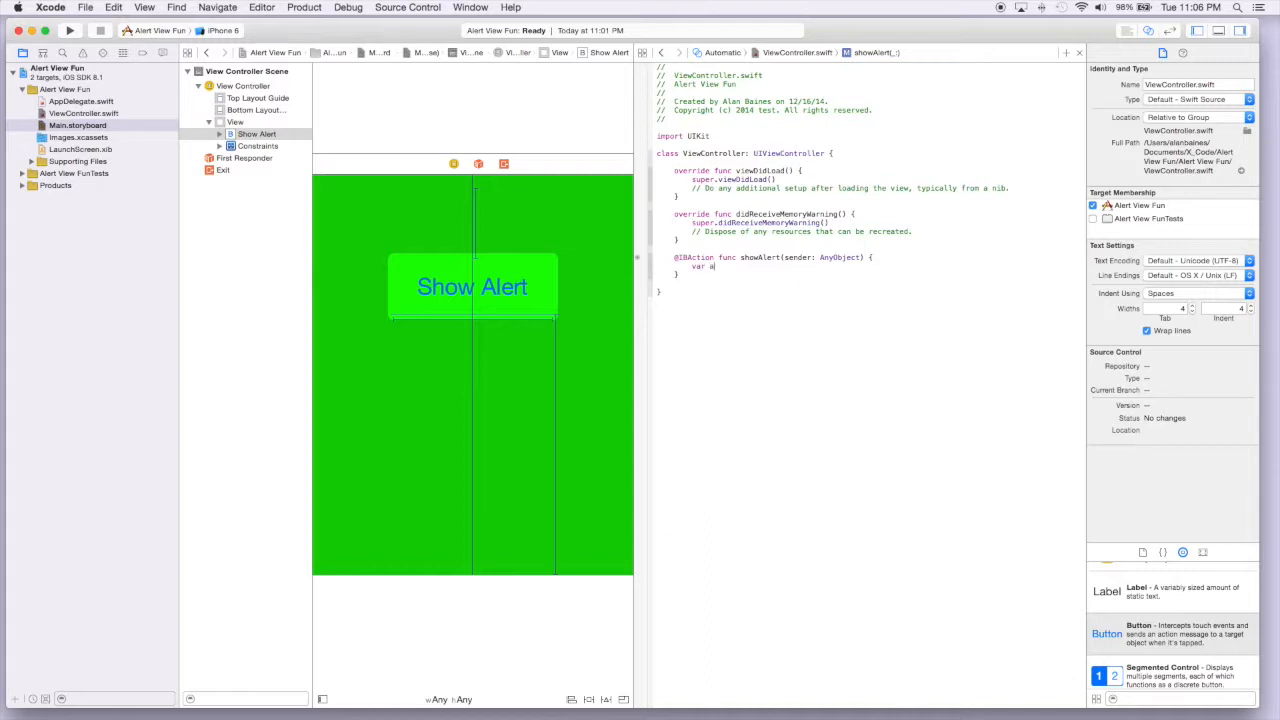
type("lert")
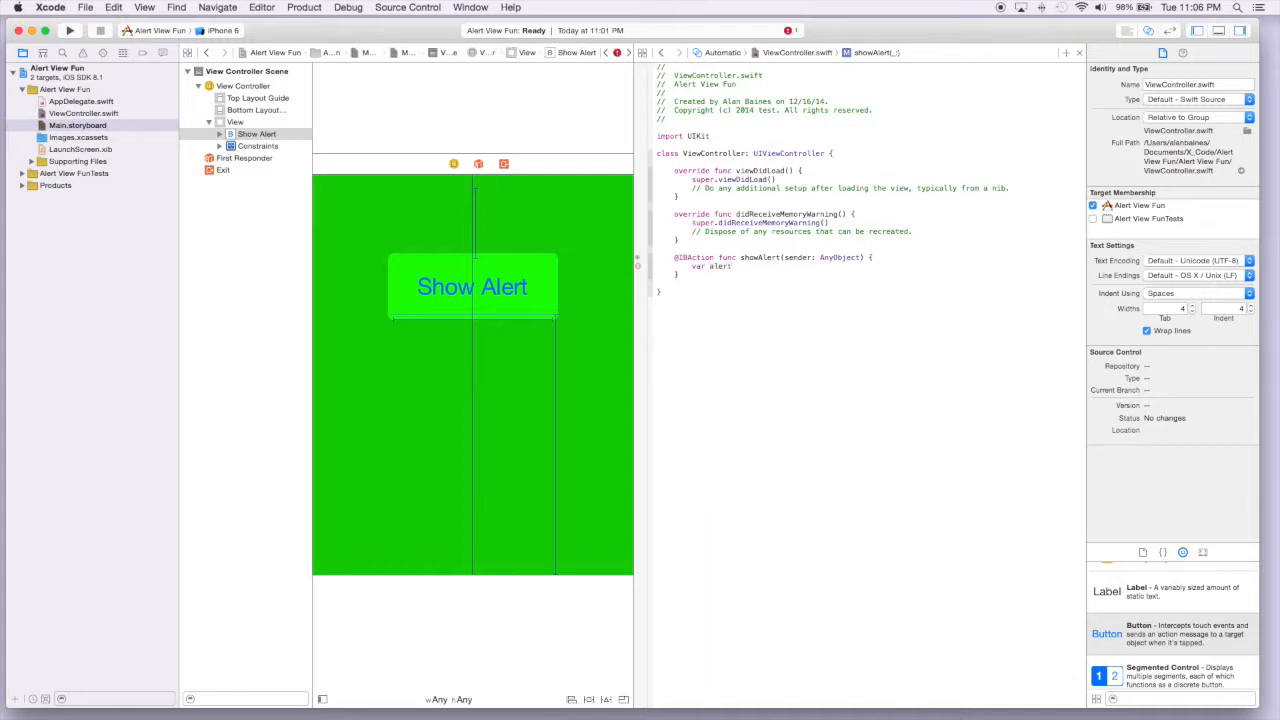
type("= UIAlertView")
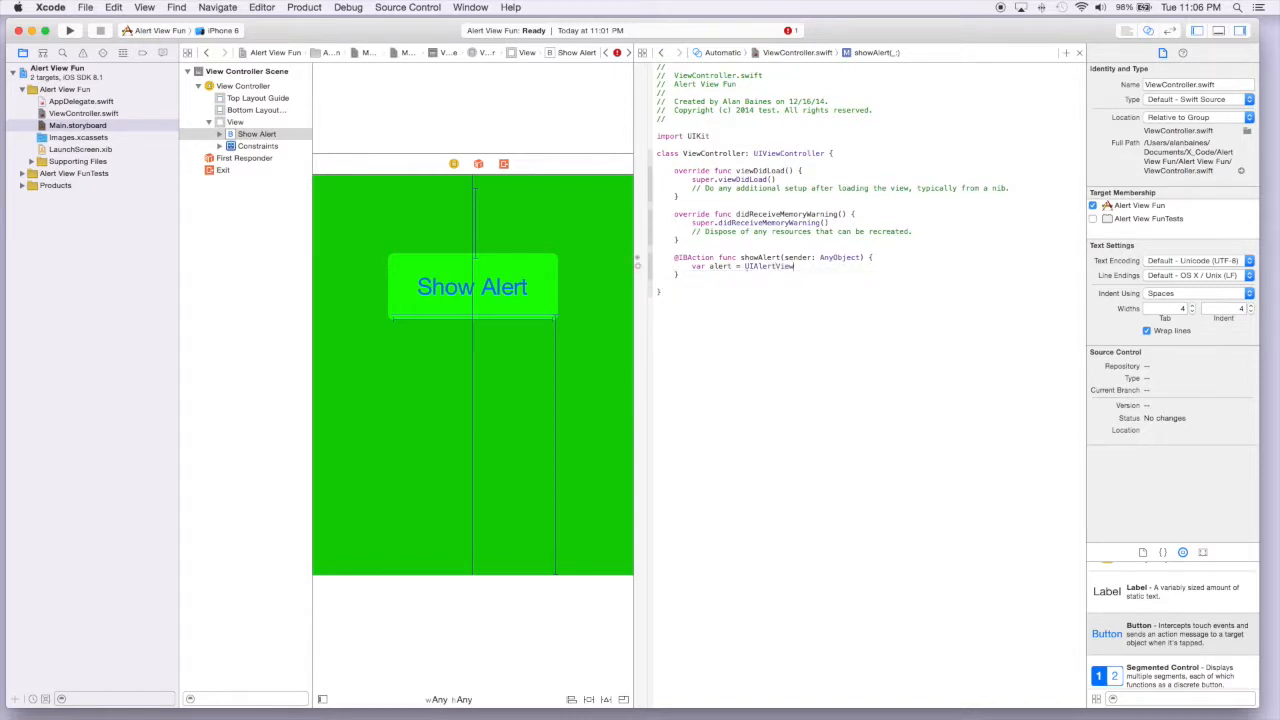
type("()")
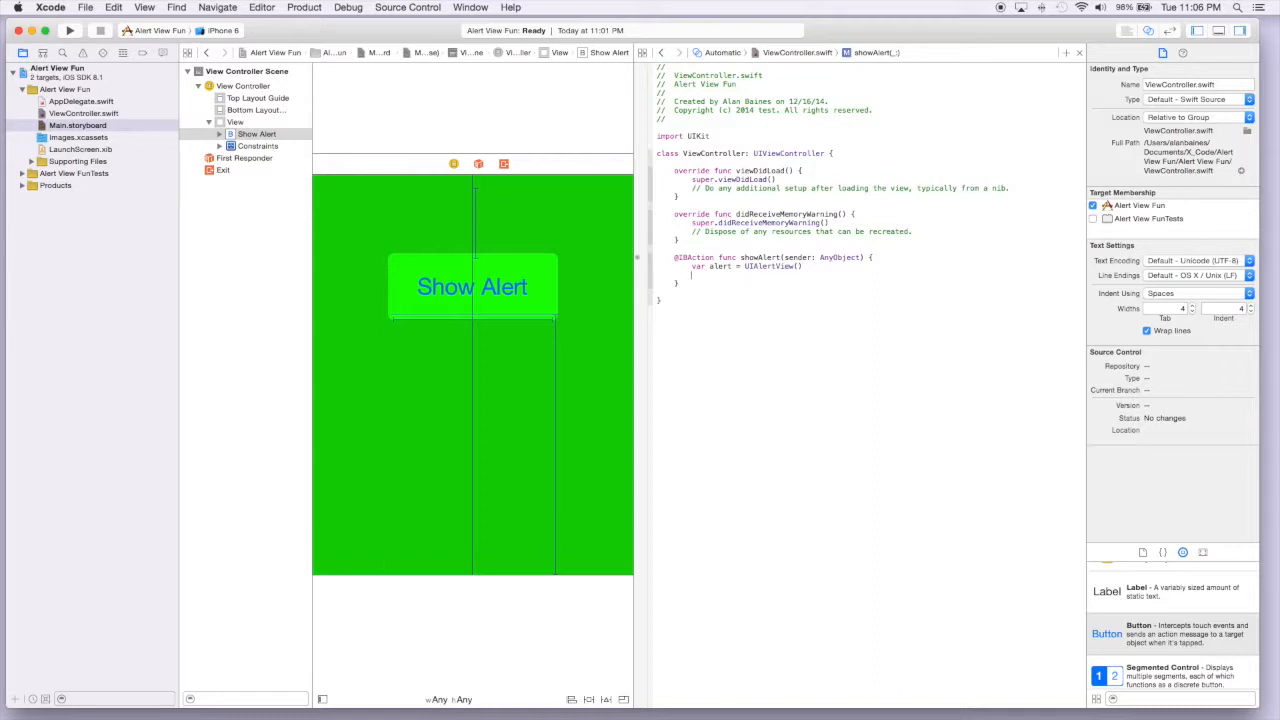
type("alert")
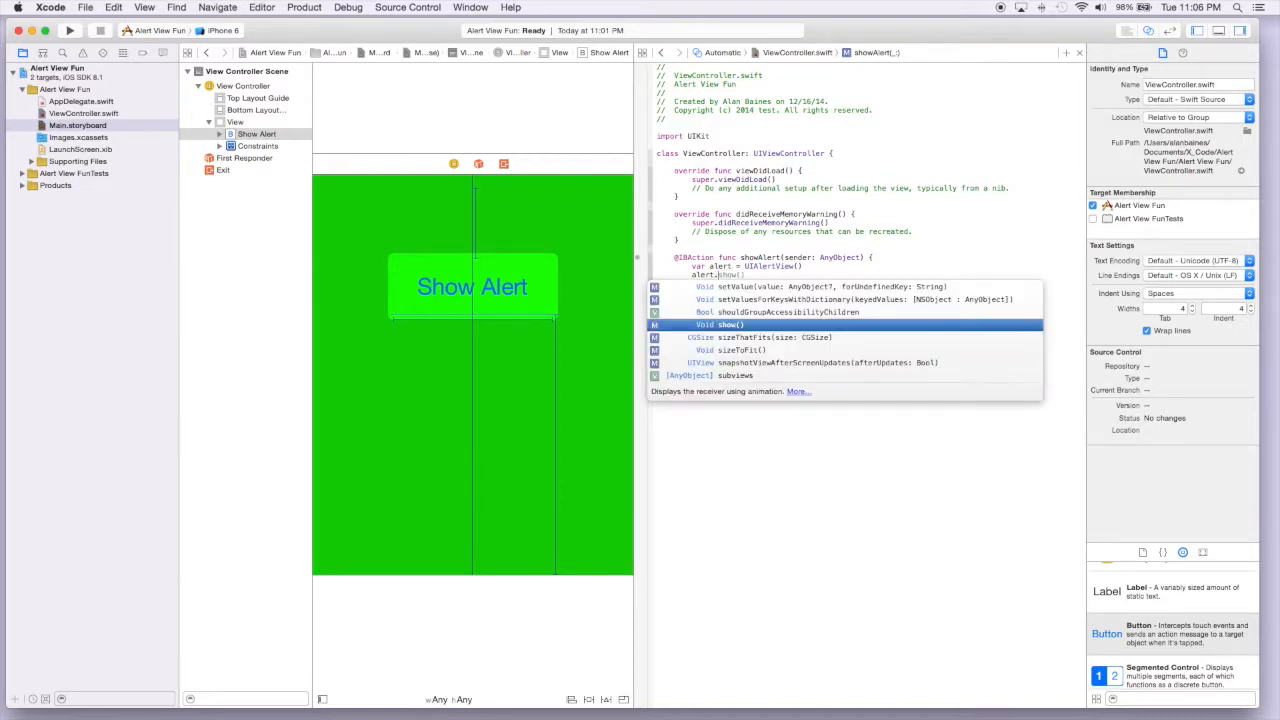
type(".title = \"Custom")
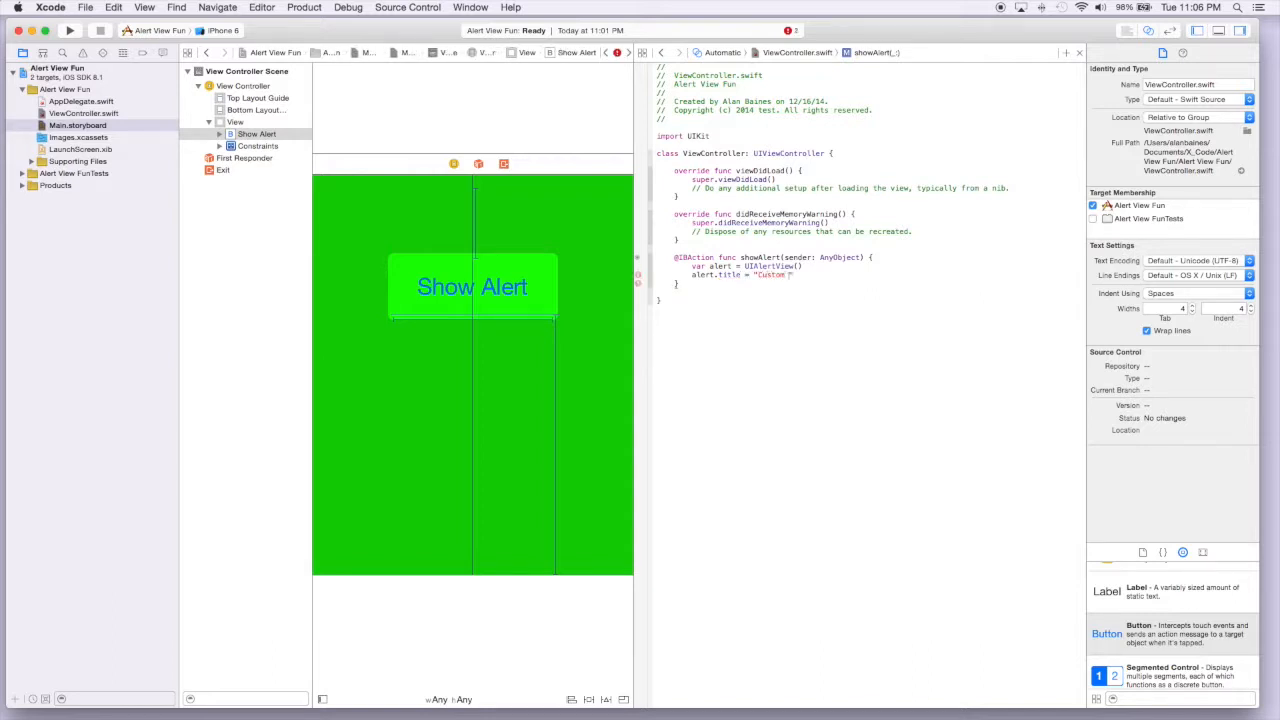
- Set alert.title to "Custom Alert" and alert.message to "Hello User, I have a message for you"
type("Alert")
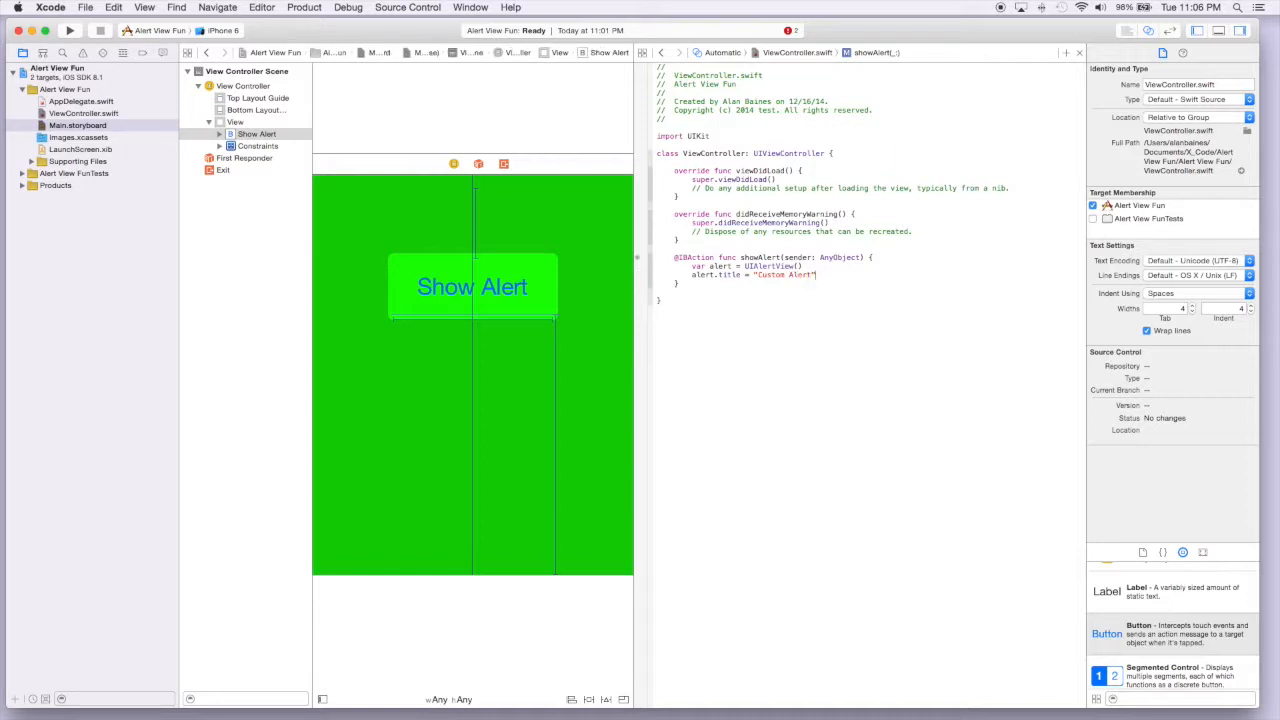
type("alert.message = \"")
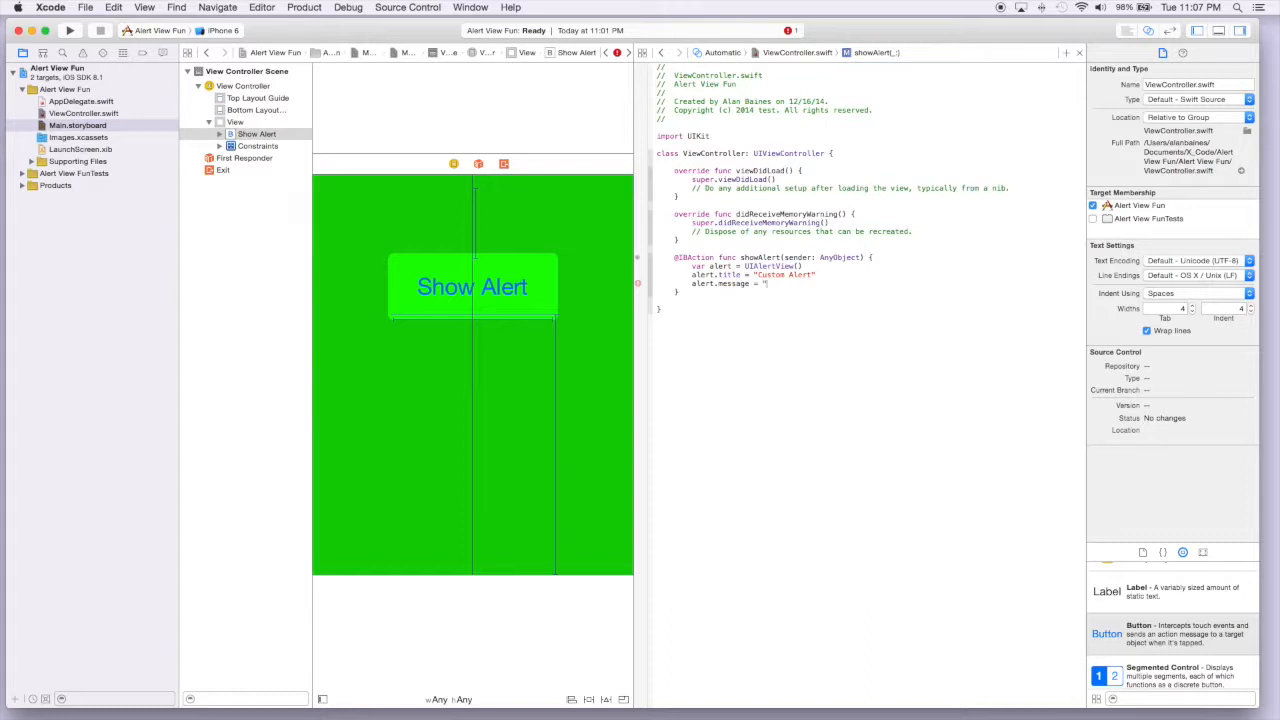
type("Hello User,")
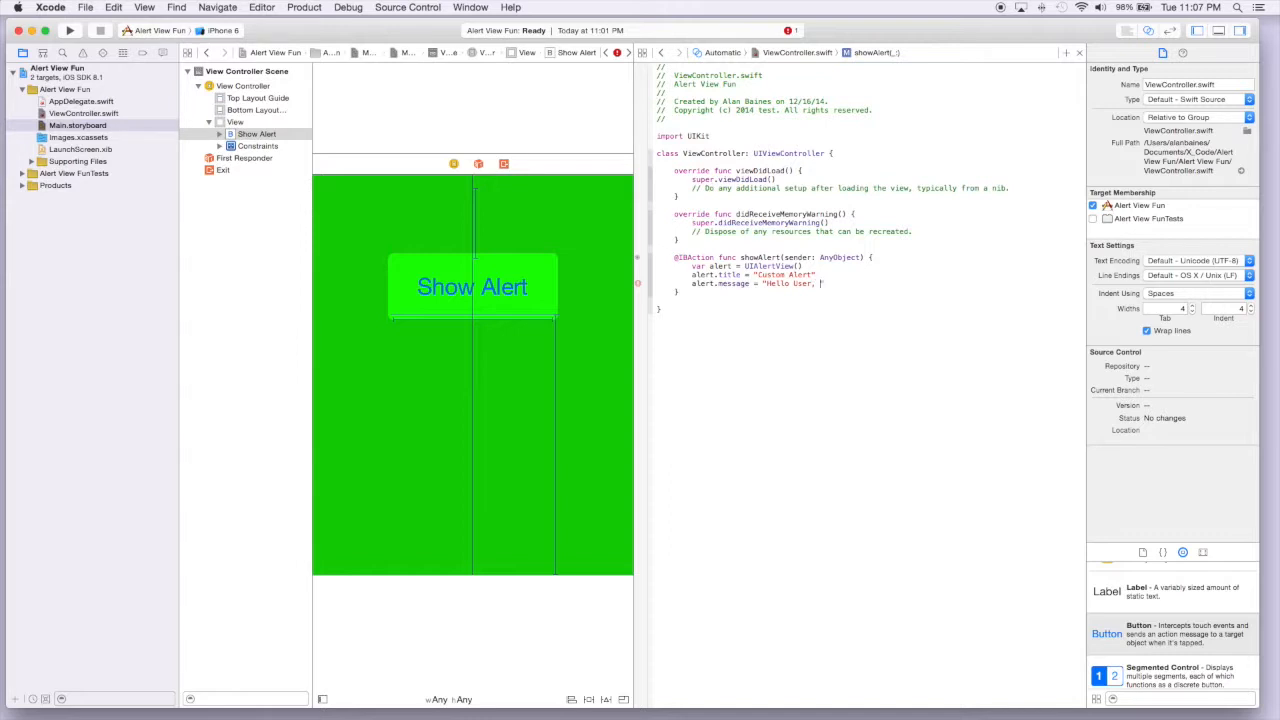
type("I have")
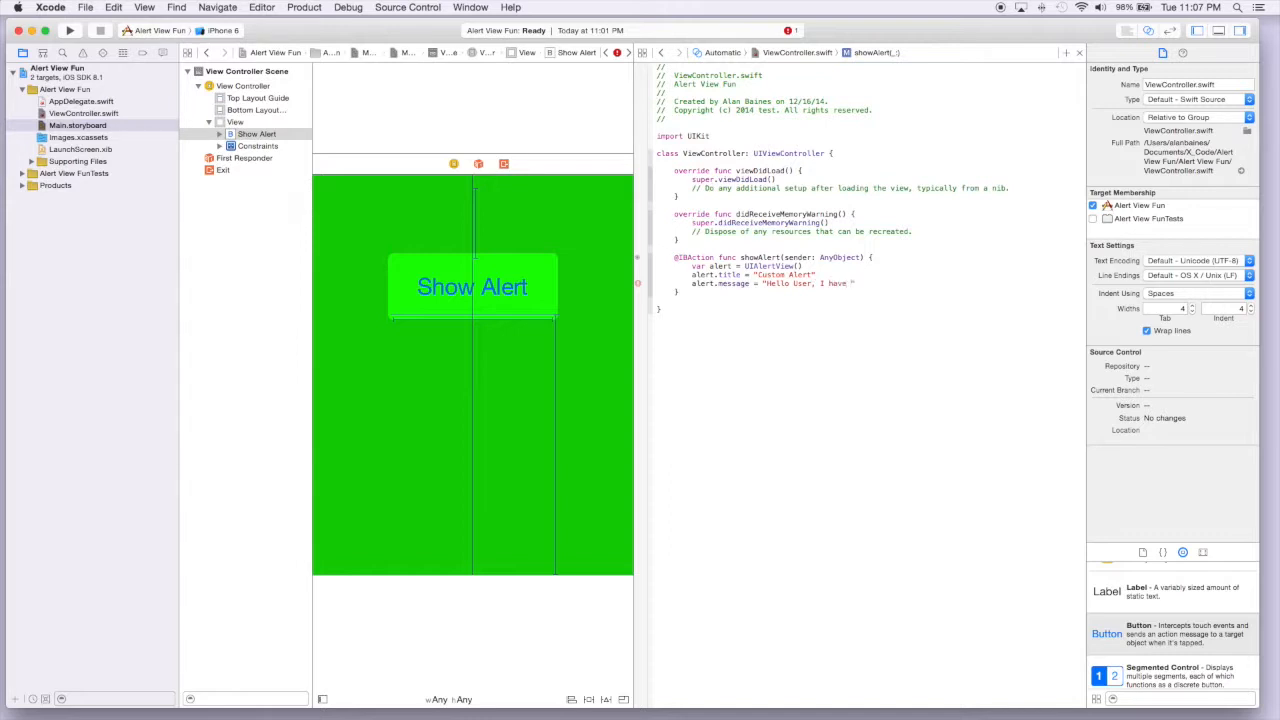
type("a mess")
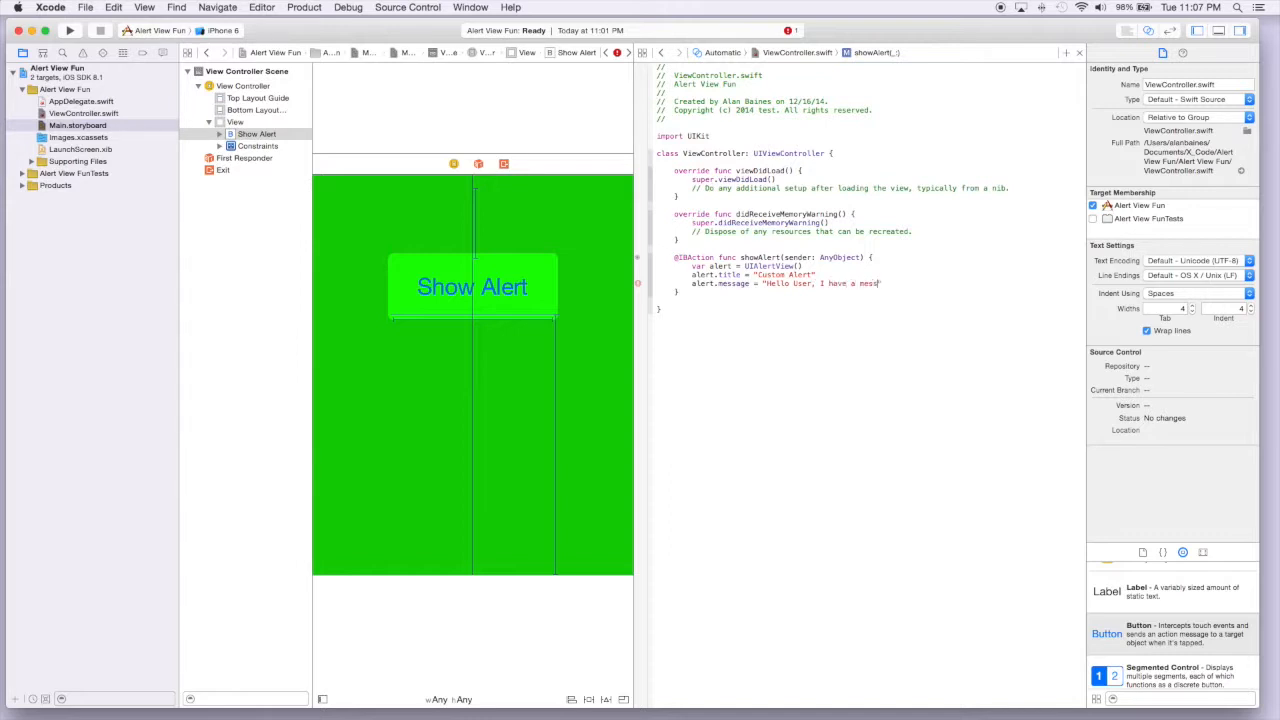
type("age for you\"")
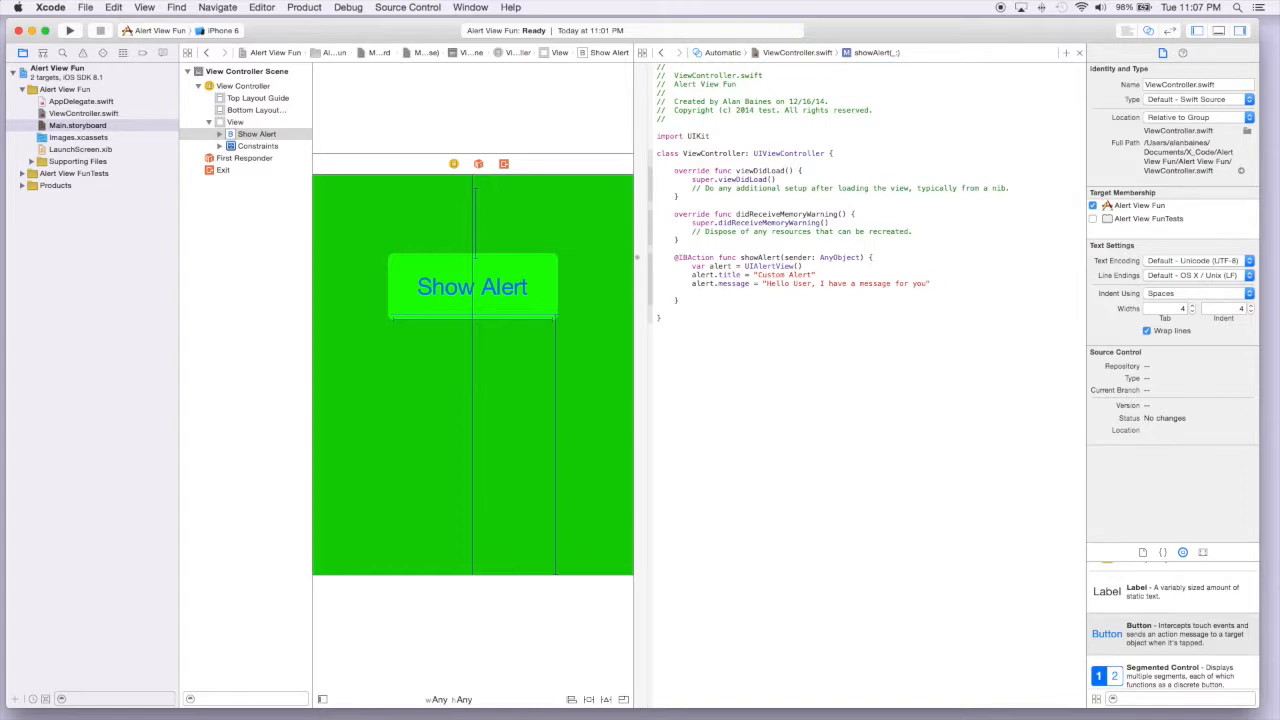
- Add alert.addButtonWithTitle("OK") and alert.show() to finish the showAlert method
type("alert")
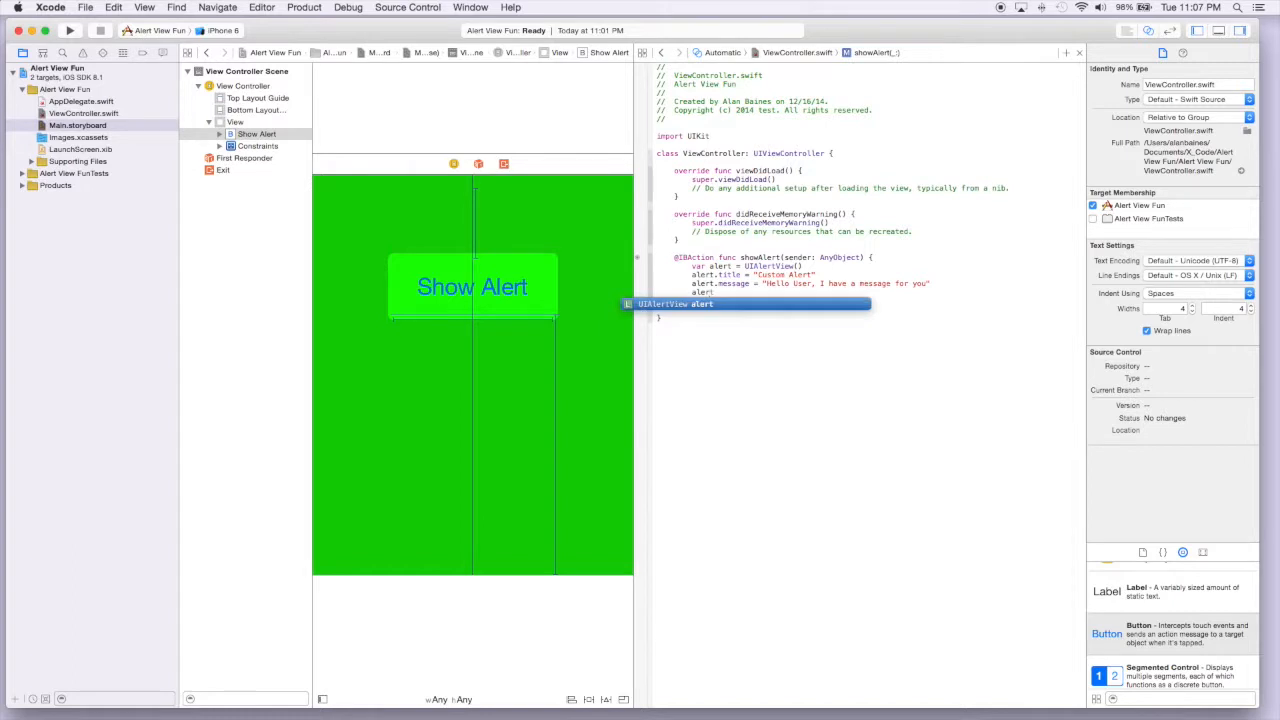
type("message")
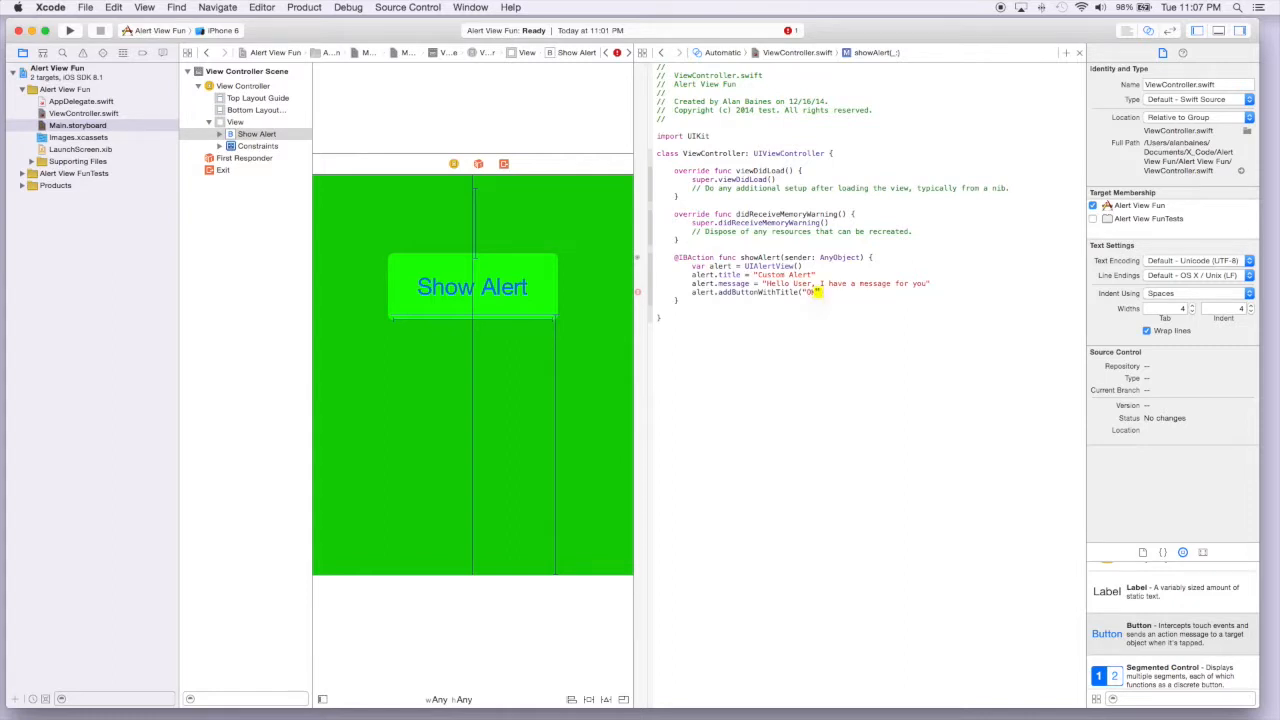
type("OK")
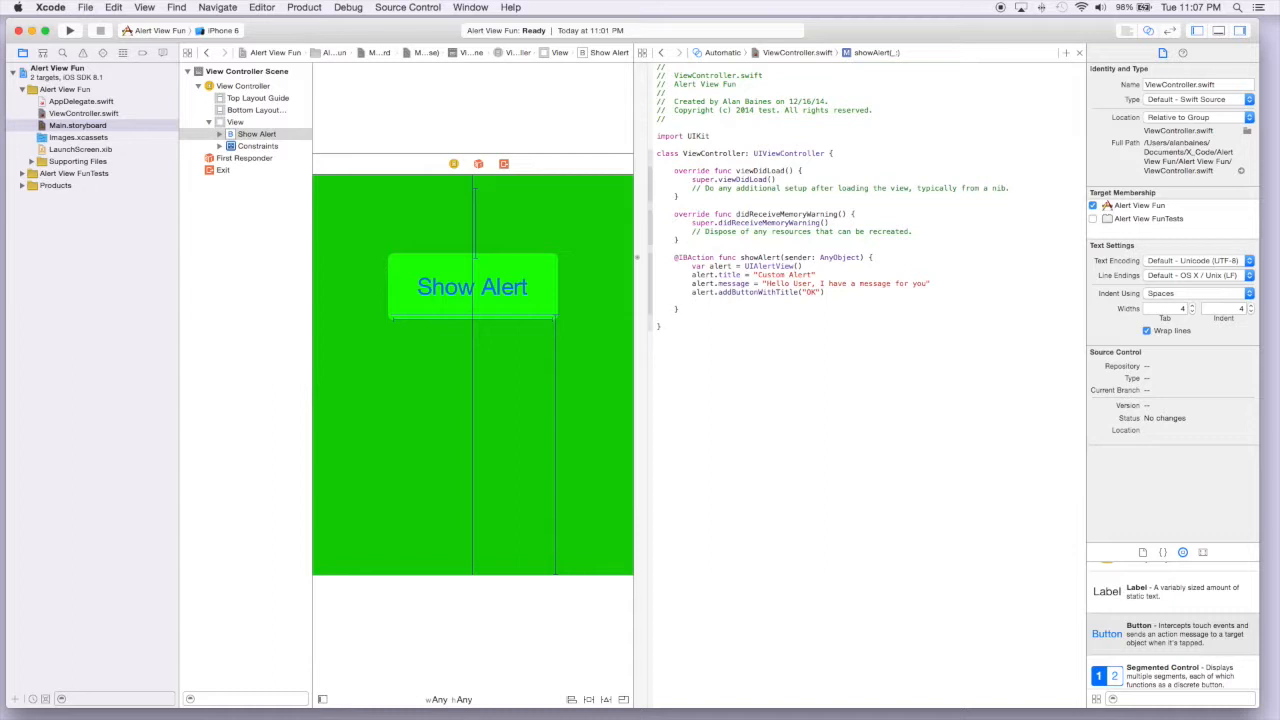
type("alert.show(")
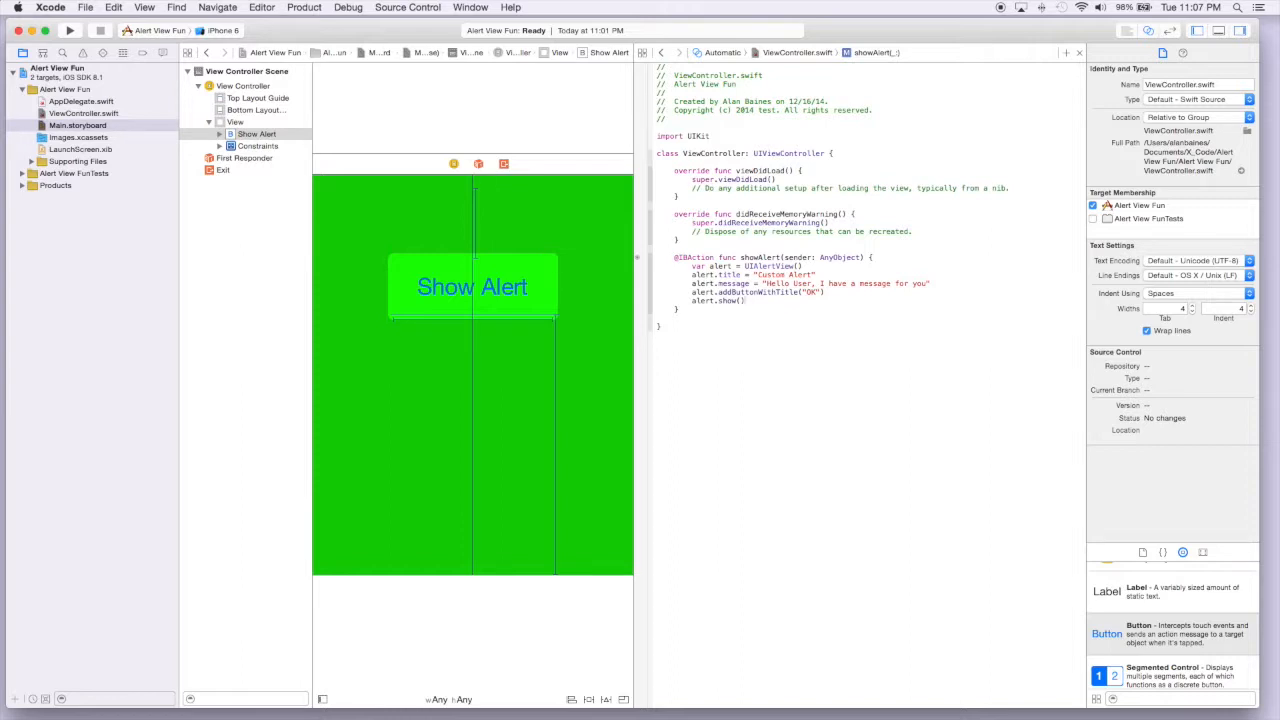
mouse_move(420, 288)
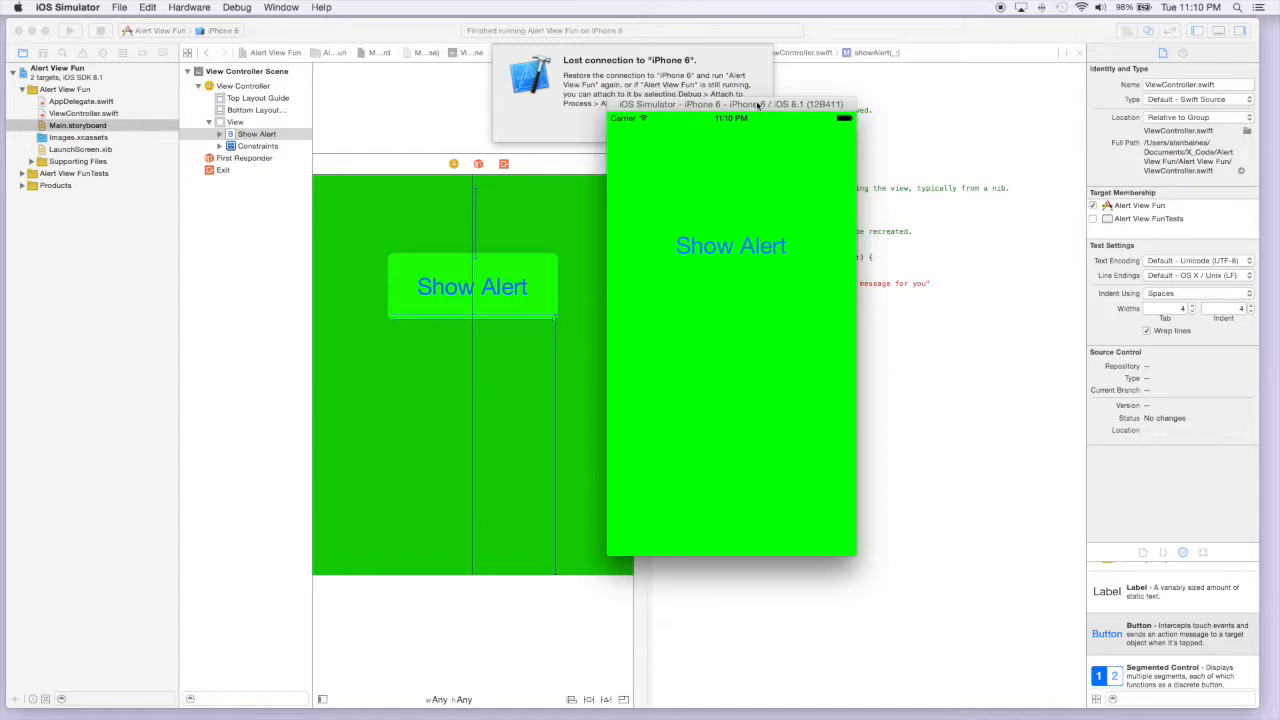
mouse_move(862, 156)
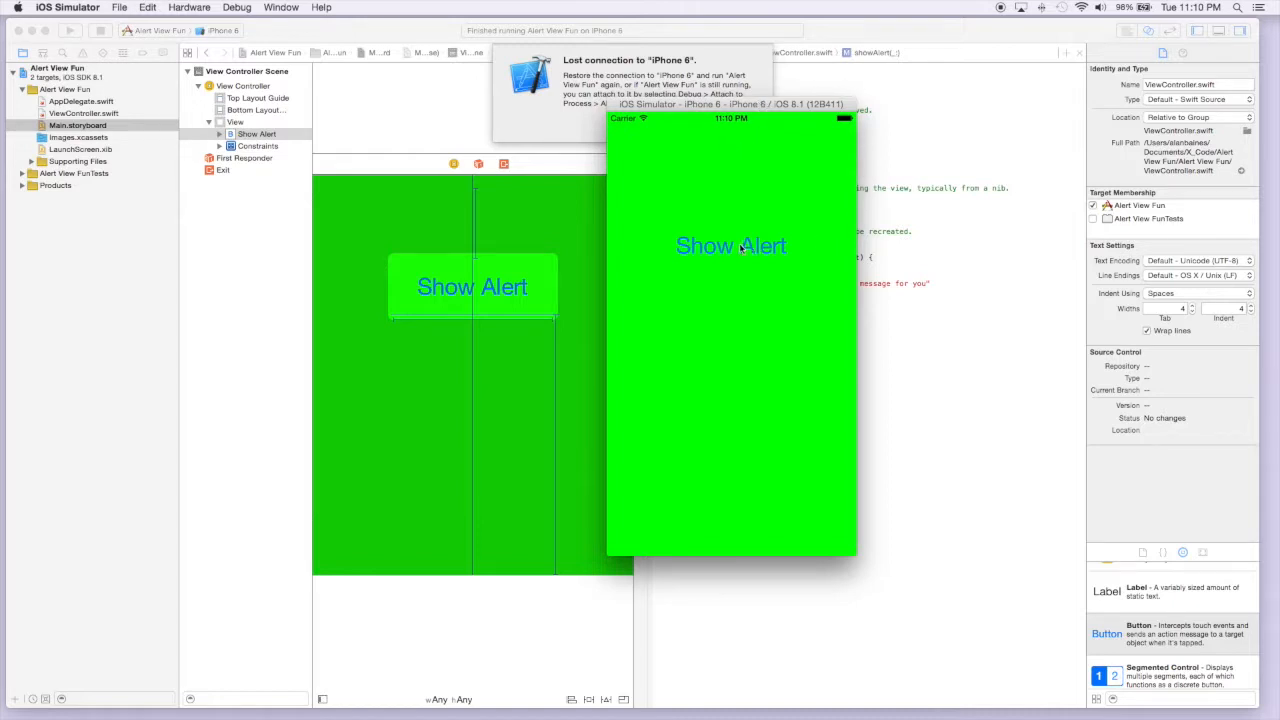
- Tap Show Alert and dismiss the Custom Alert with OK, twice, in the simulator
left_click(732, 246)
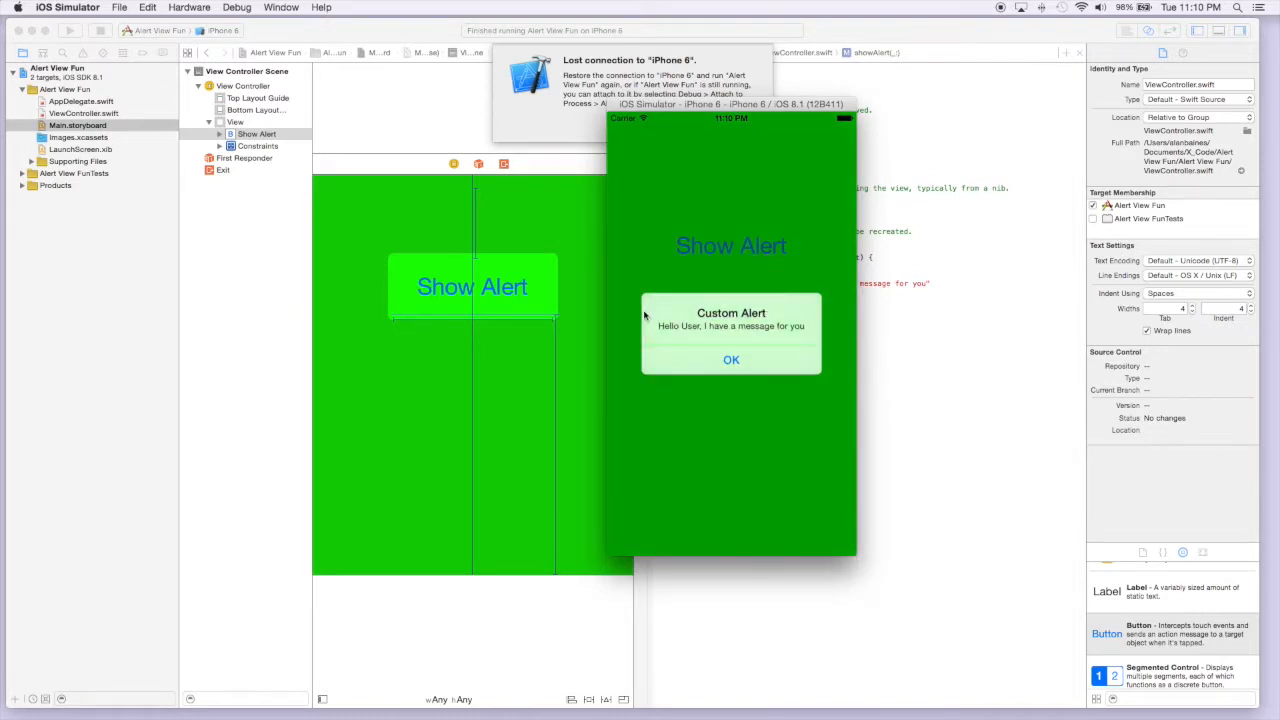
mouse_move(700, 376)
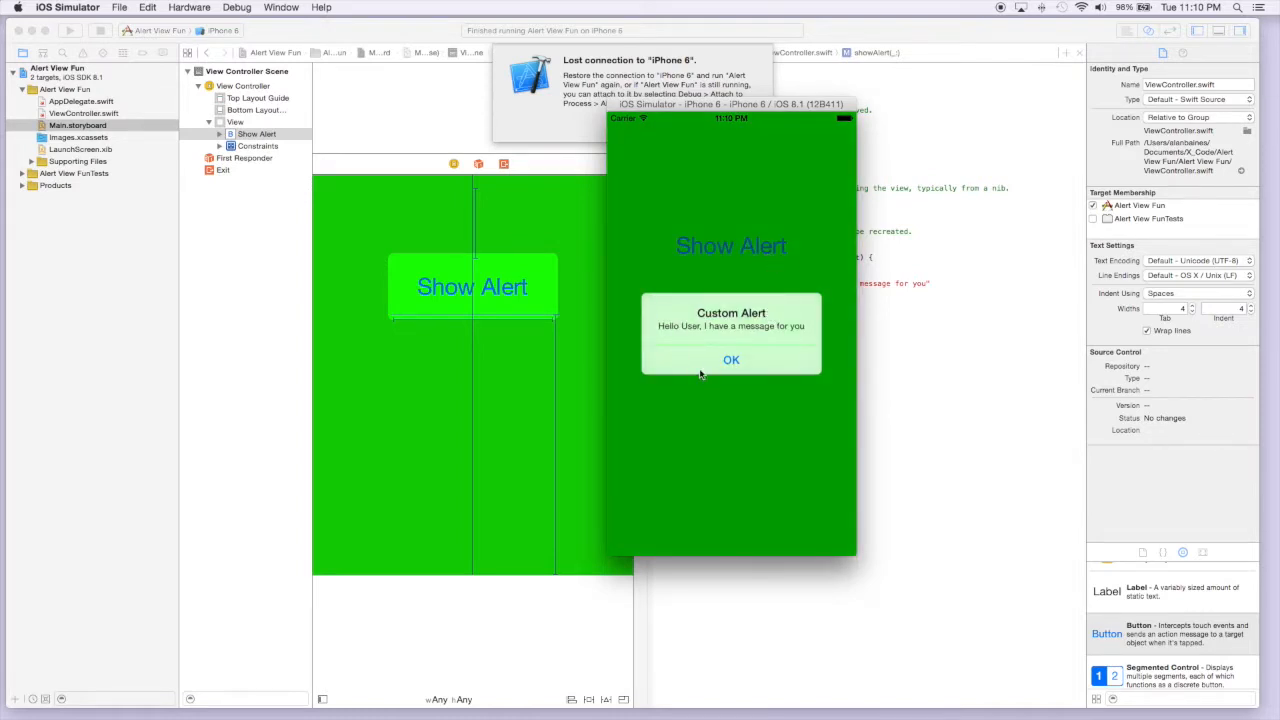
left_click(732, 360)
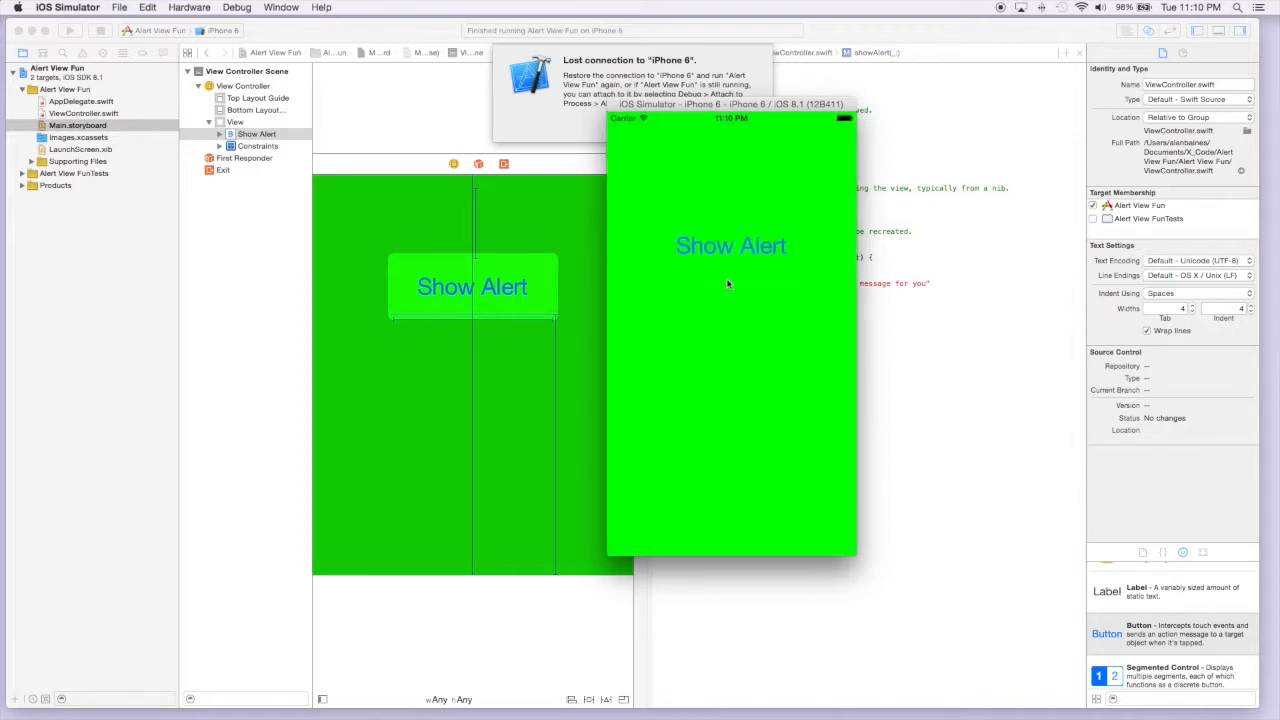
left_click(730, 246)
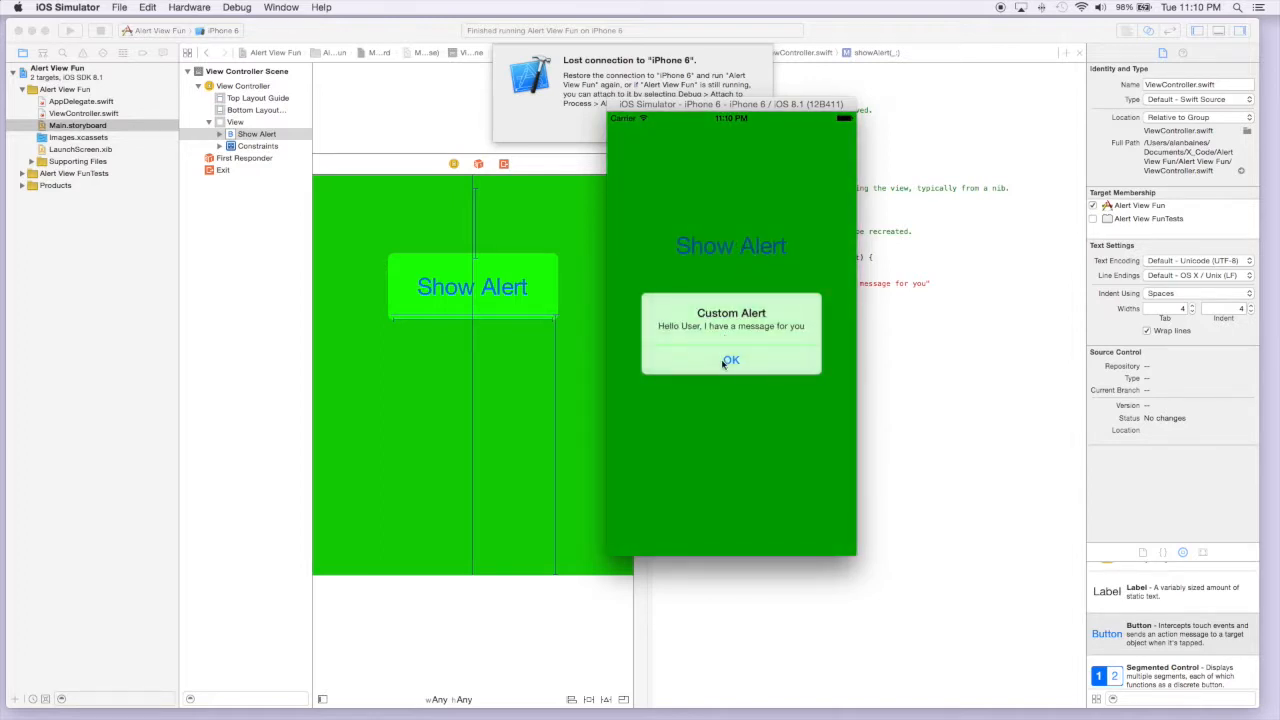
left_click(730, 360)
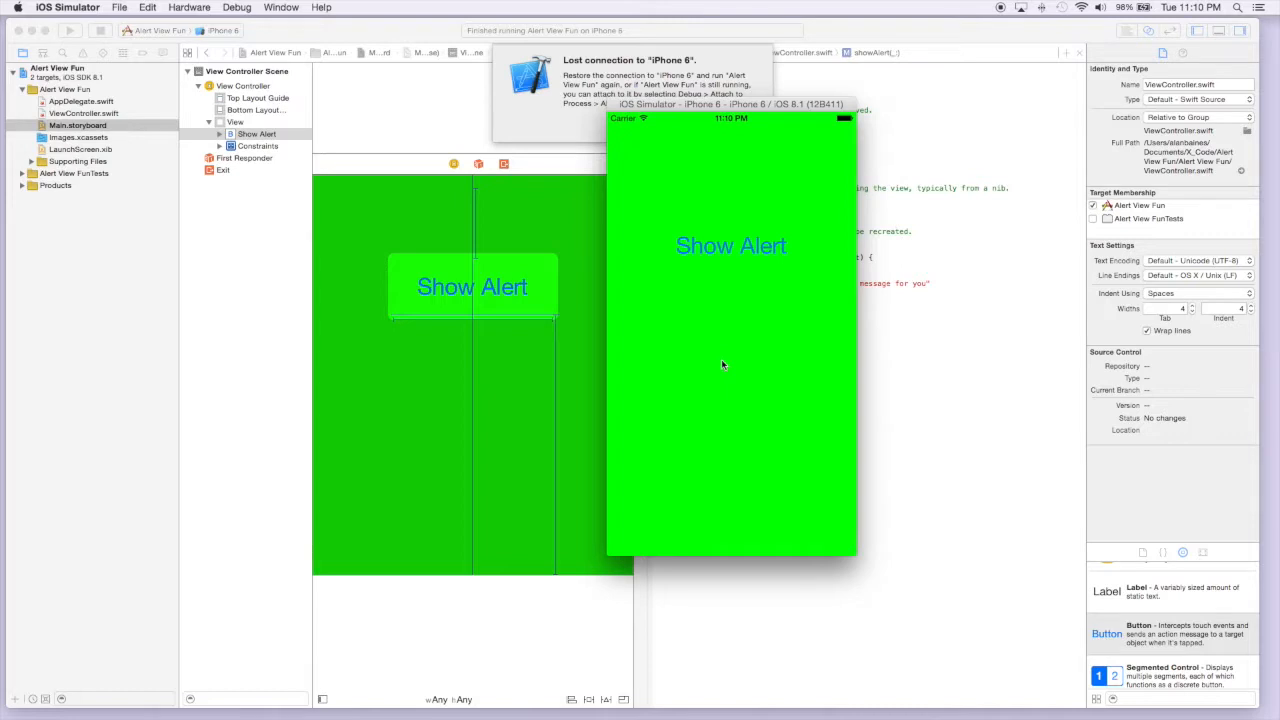